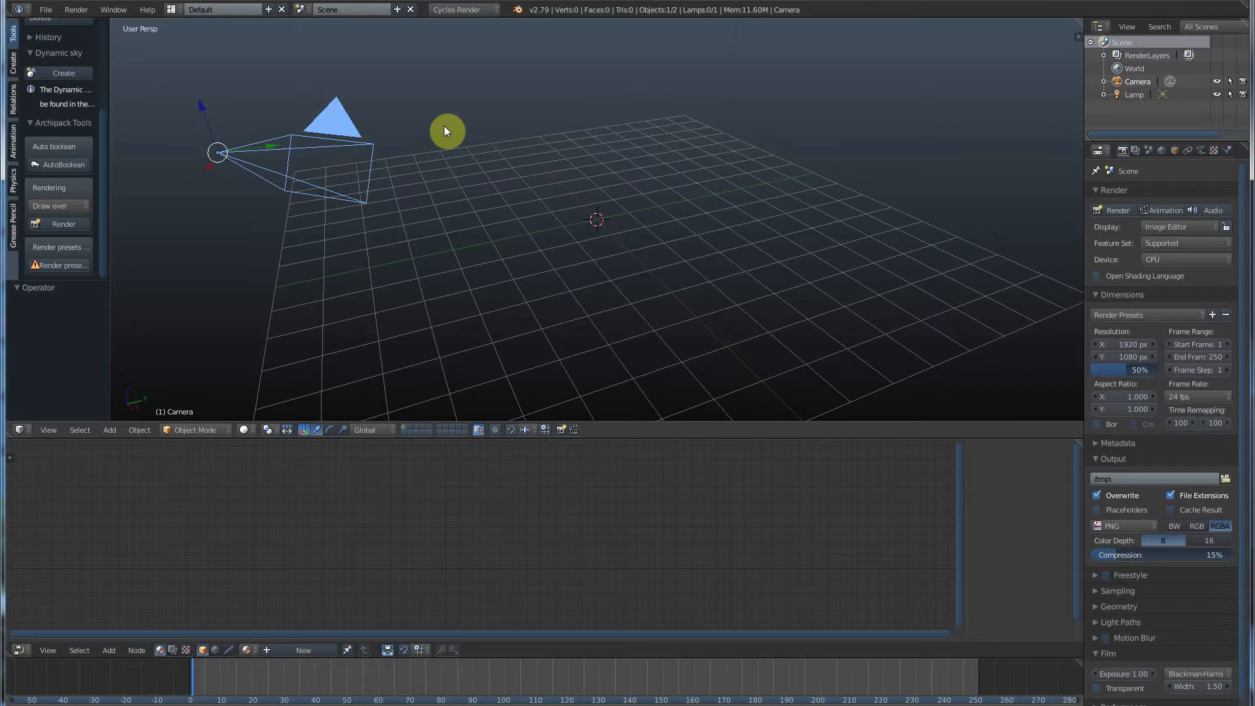
{"action": "mouse_move", "coordinate": [445, 134]}
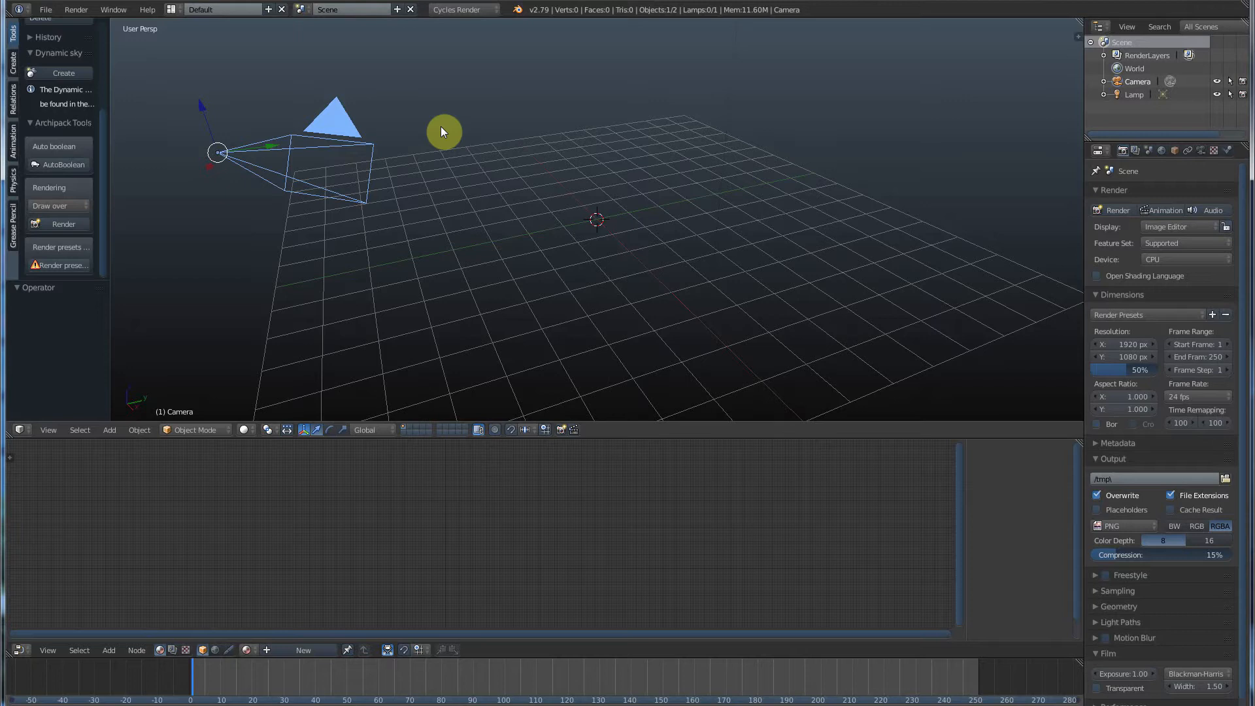
{"action": "mouse_move", "coordinate": [447, 131]}
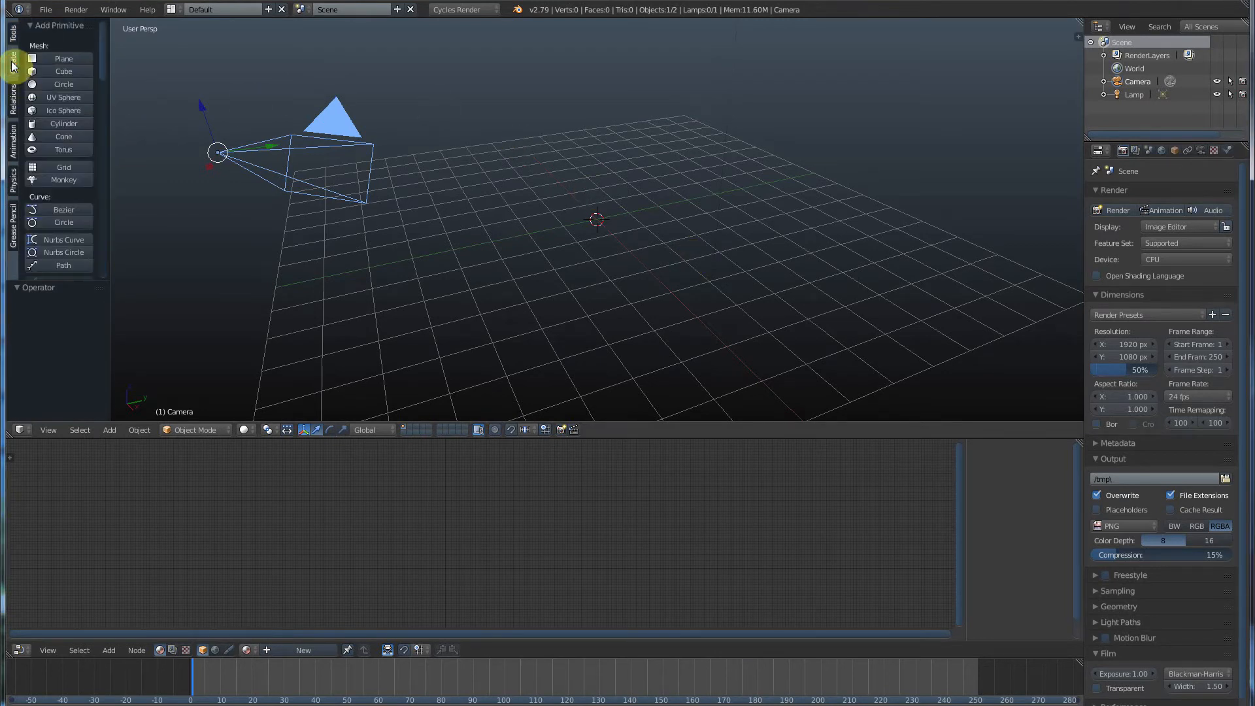
{"action": "mouse_move", "coordinate": [61, 73]}
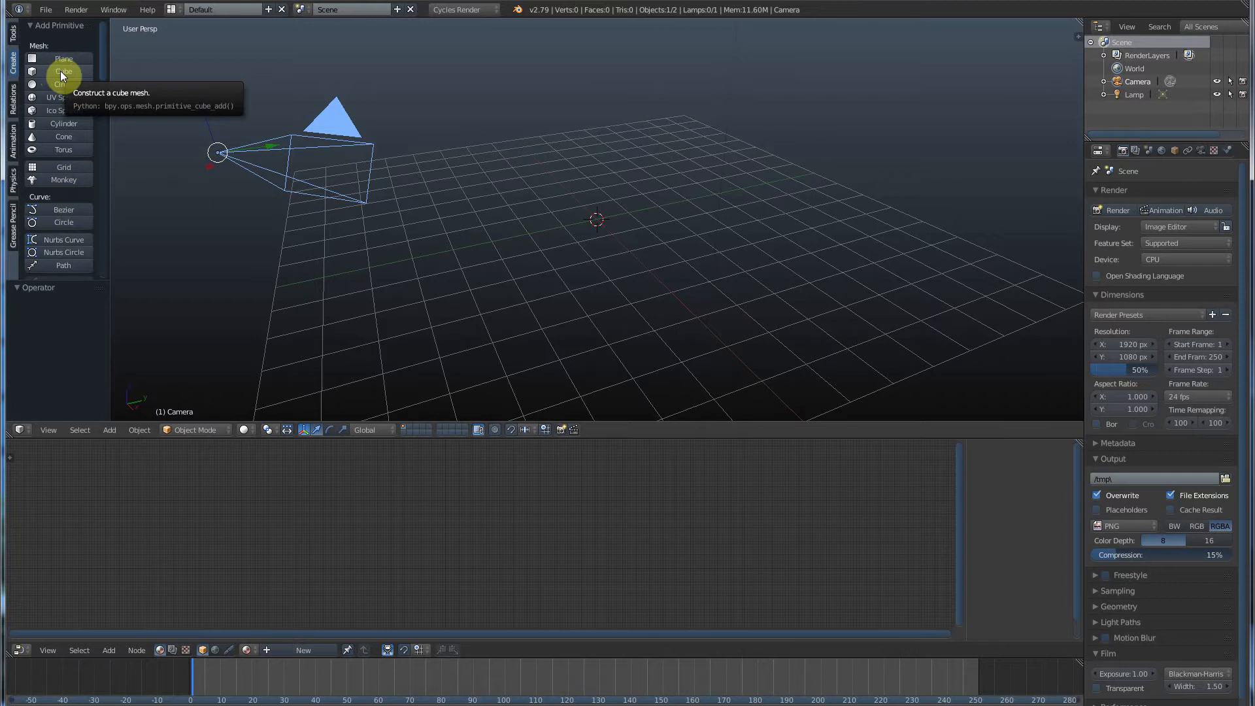
Add a cube primitive at the scene centre from the Create tools
{"action": "left_click", "coordinate": [63, 70]}
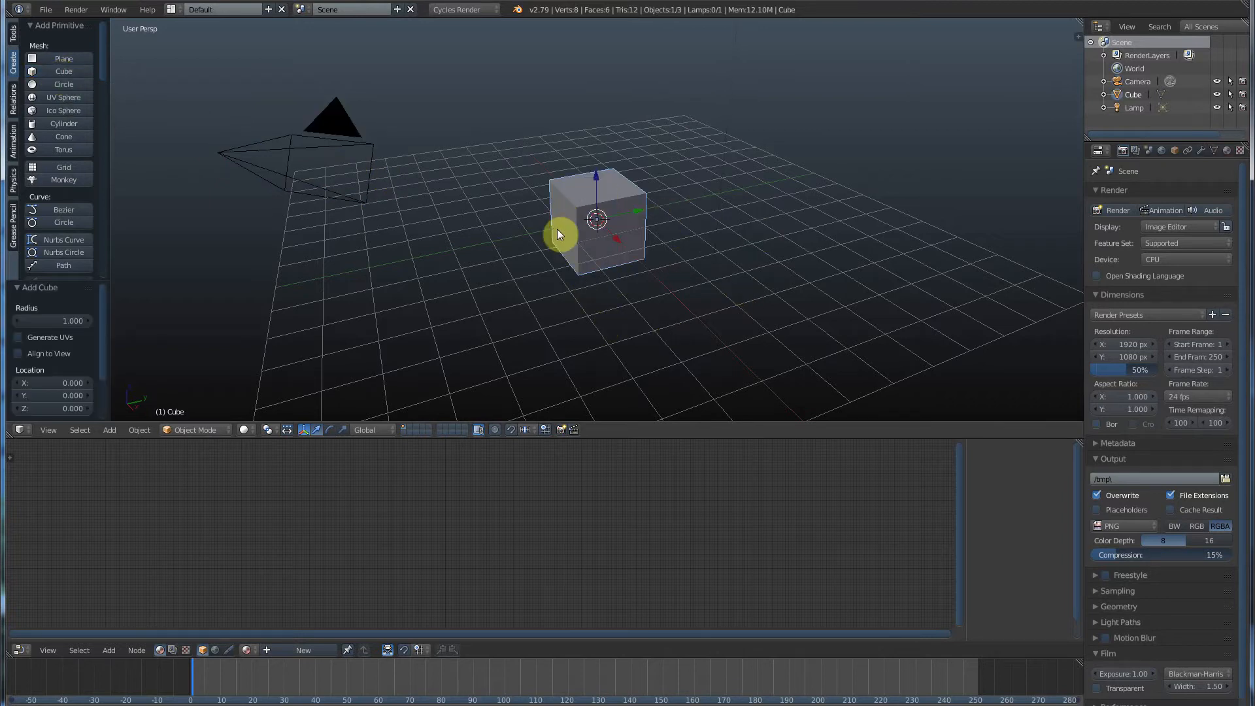
{"action": "mouse_move", "coordinate": [645, 268]}
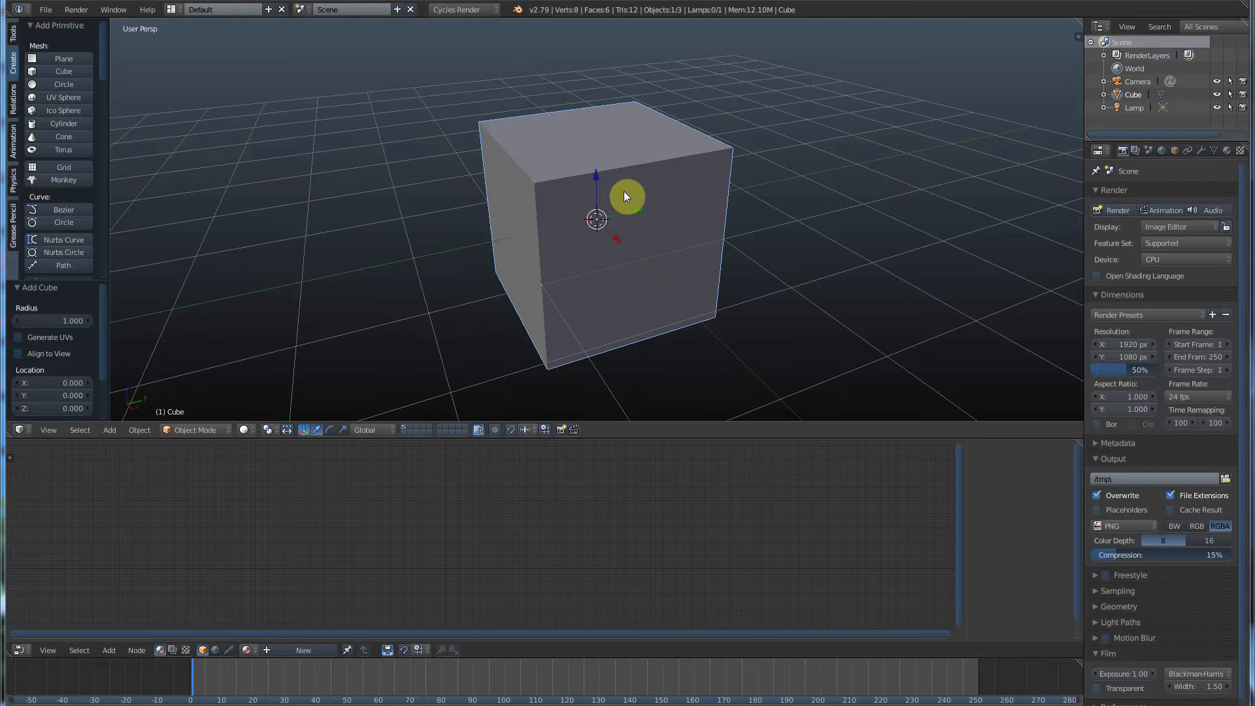
Switch the cube into Edit Mode and show the Tools shelf mesh editing list
{"action": "key", "text": "Tab"}
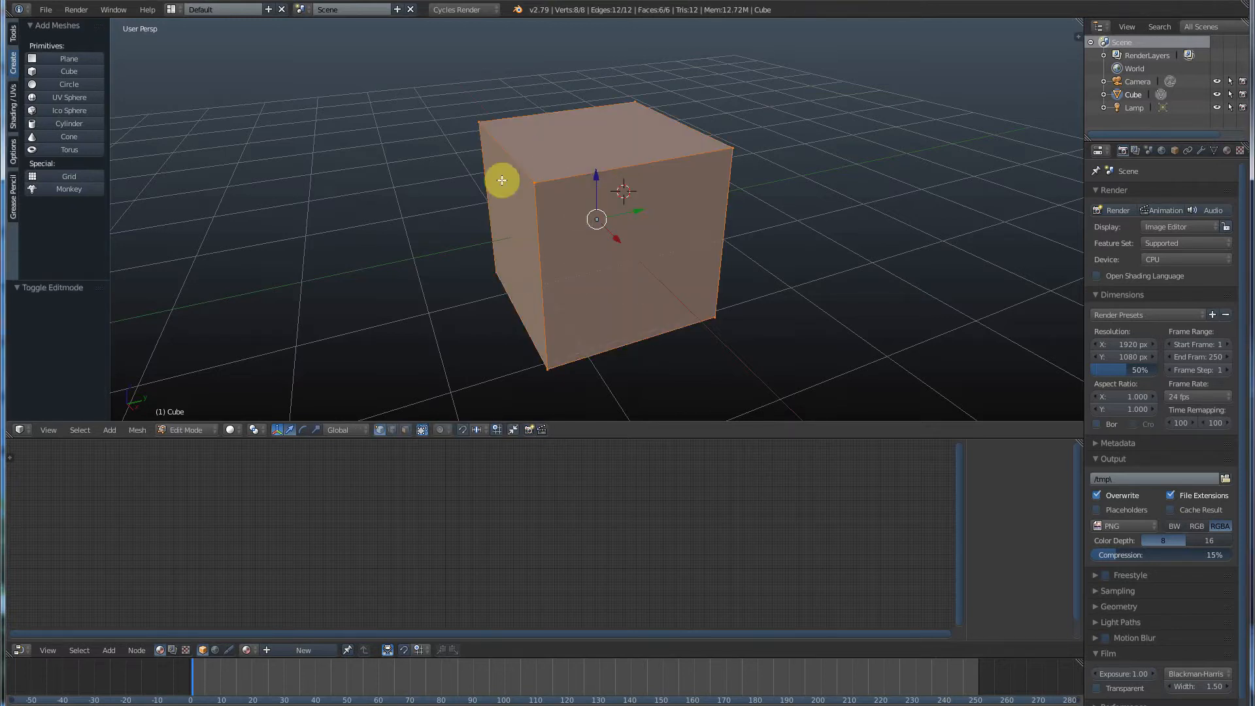
{"action": "mouse_move", "coordinate": [659, 265]}
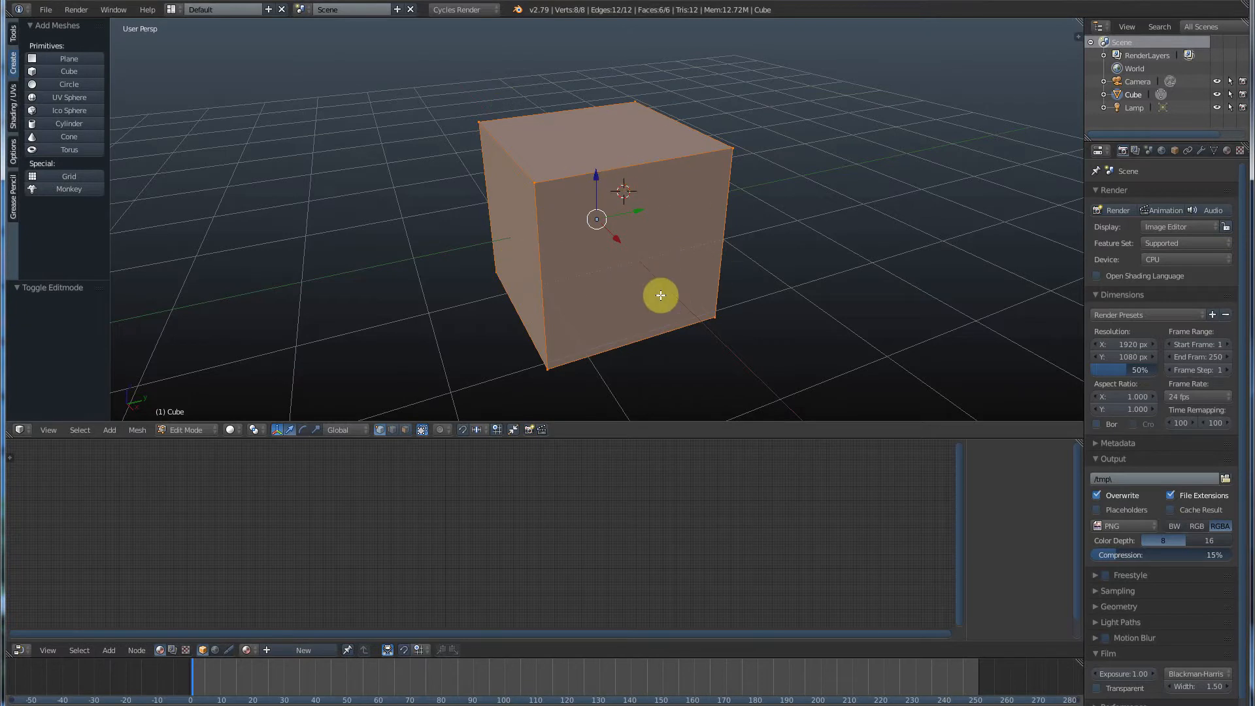
{"action": "mouse_move", "coordinate": [644, 294]}
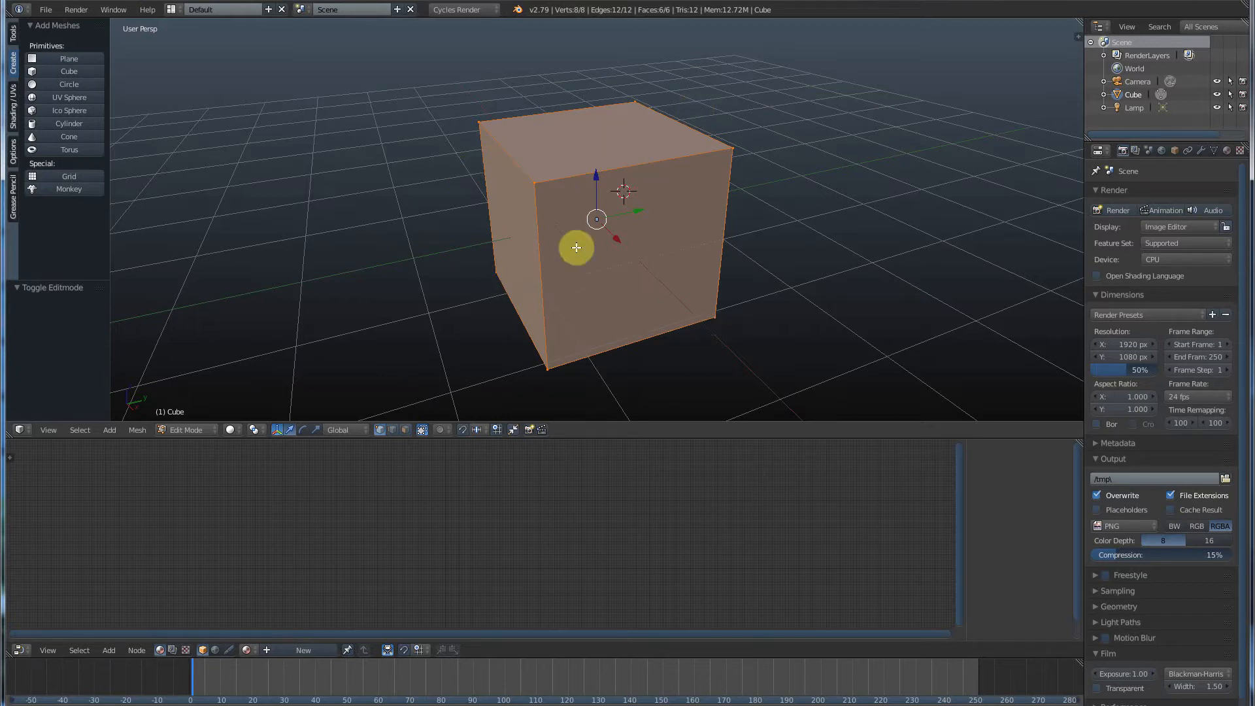
{"action": "left_click", "coordinate": [12, 36]}
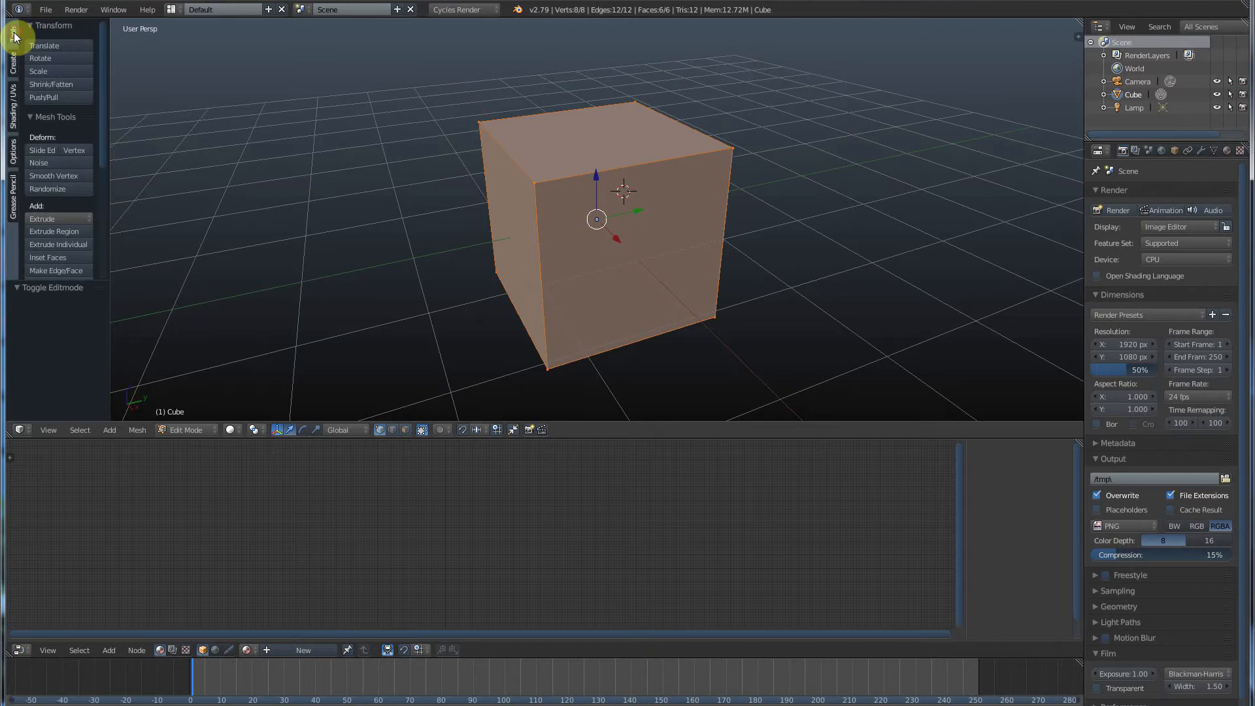
{"action": "mouse_move", "coordinate": [172, 251]}
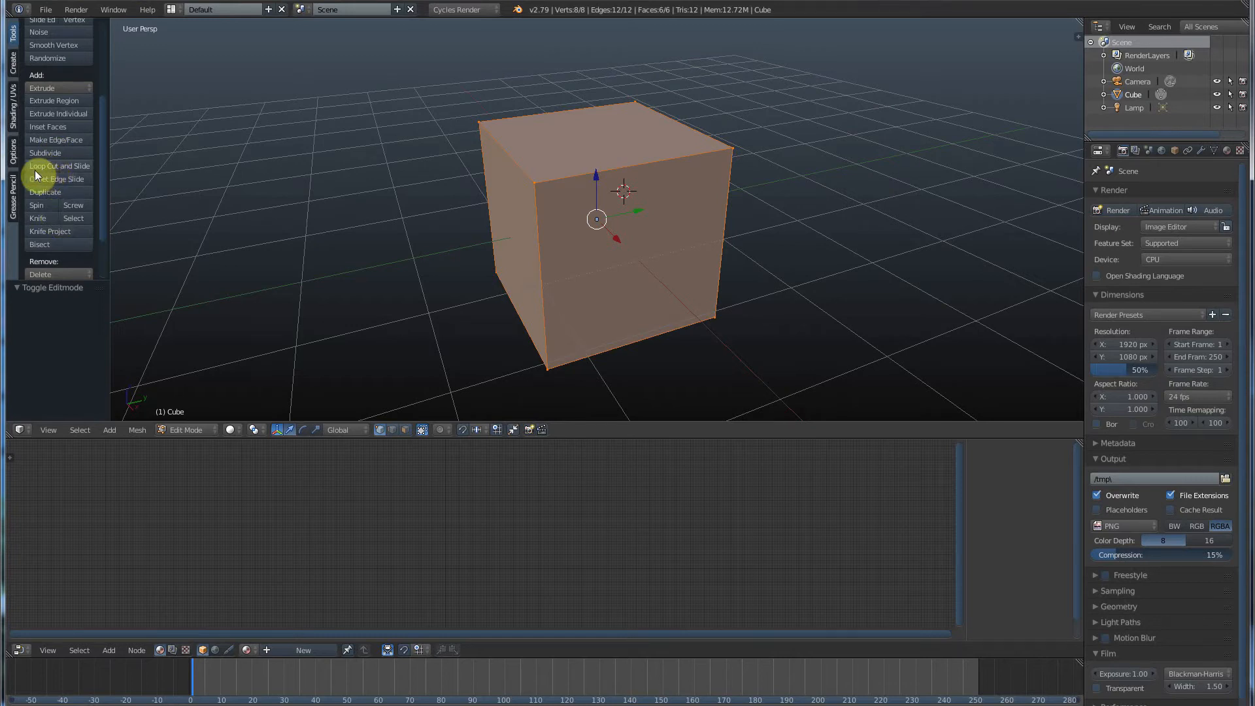
{"action": "mouse_move", "coordinate": [60, 166]}
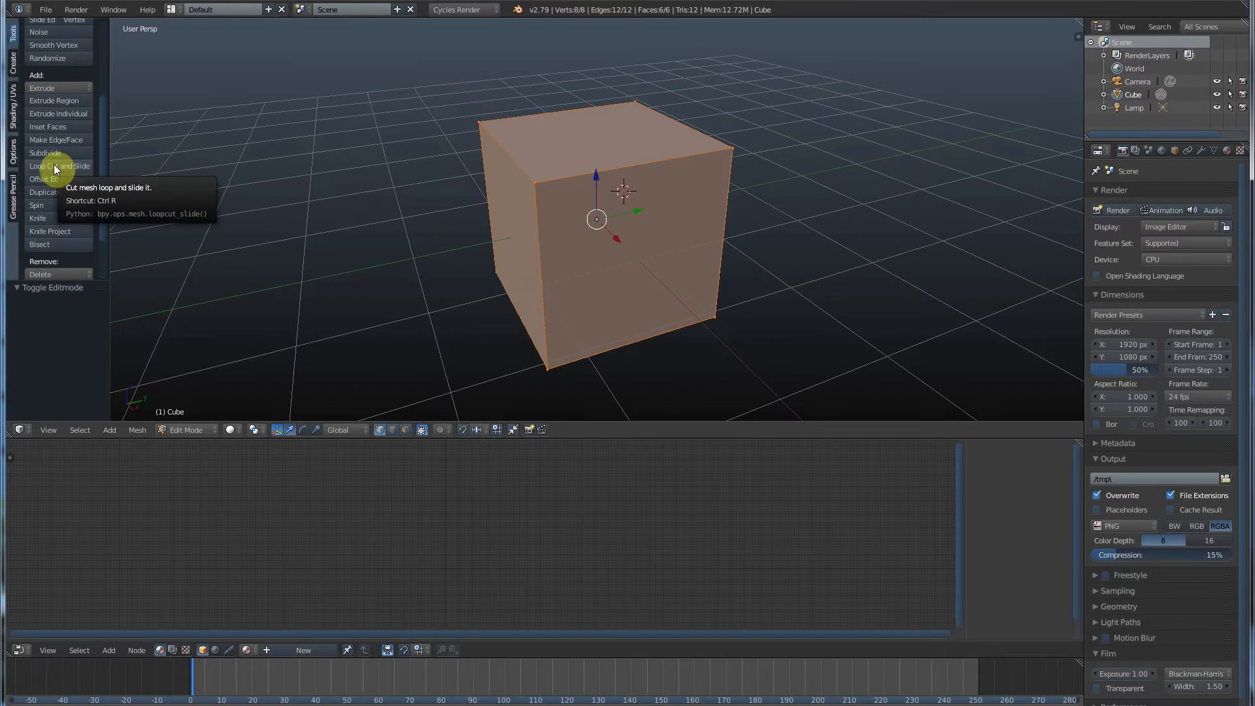
Start Loop Cut and Slide to place an edge loop near the cube's outer edge
{"action": "left_click", "coordinate": [58, 166]}
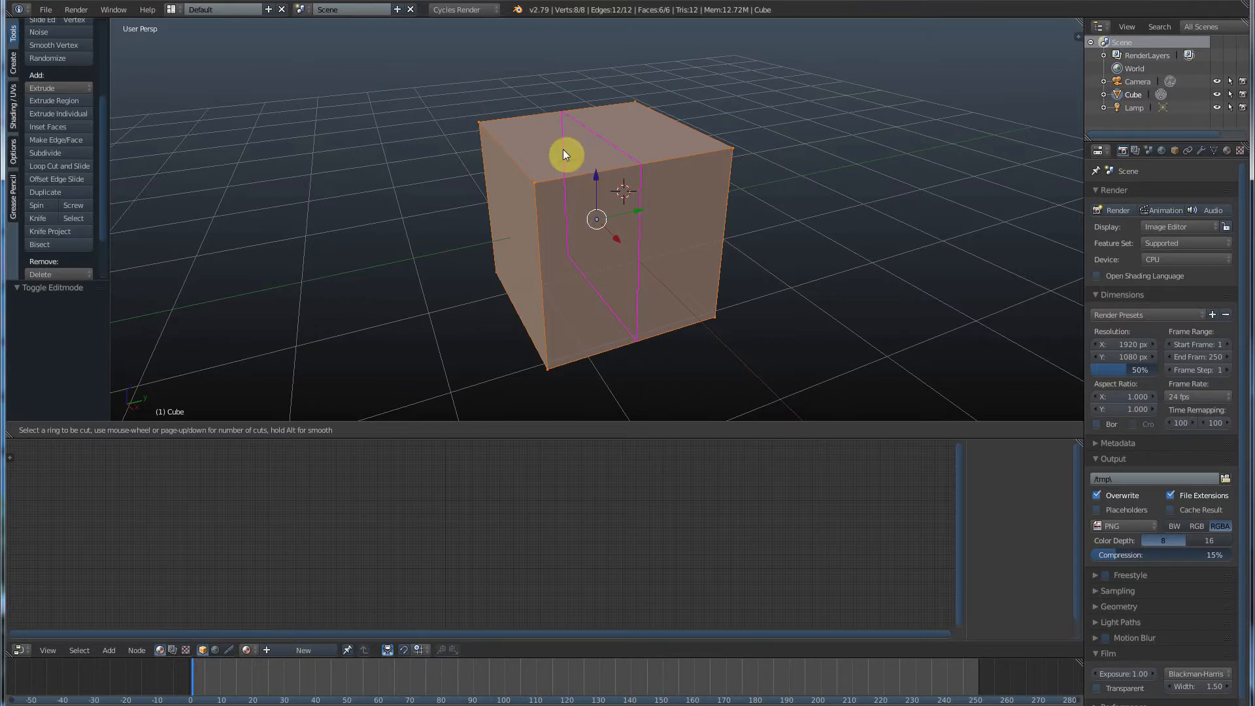
{"action": "mouse_move", "coordinate": [532, 251]}
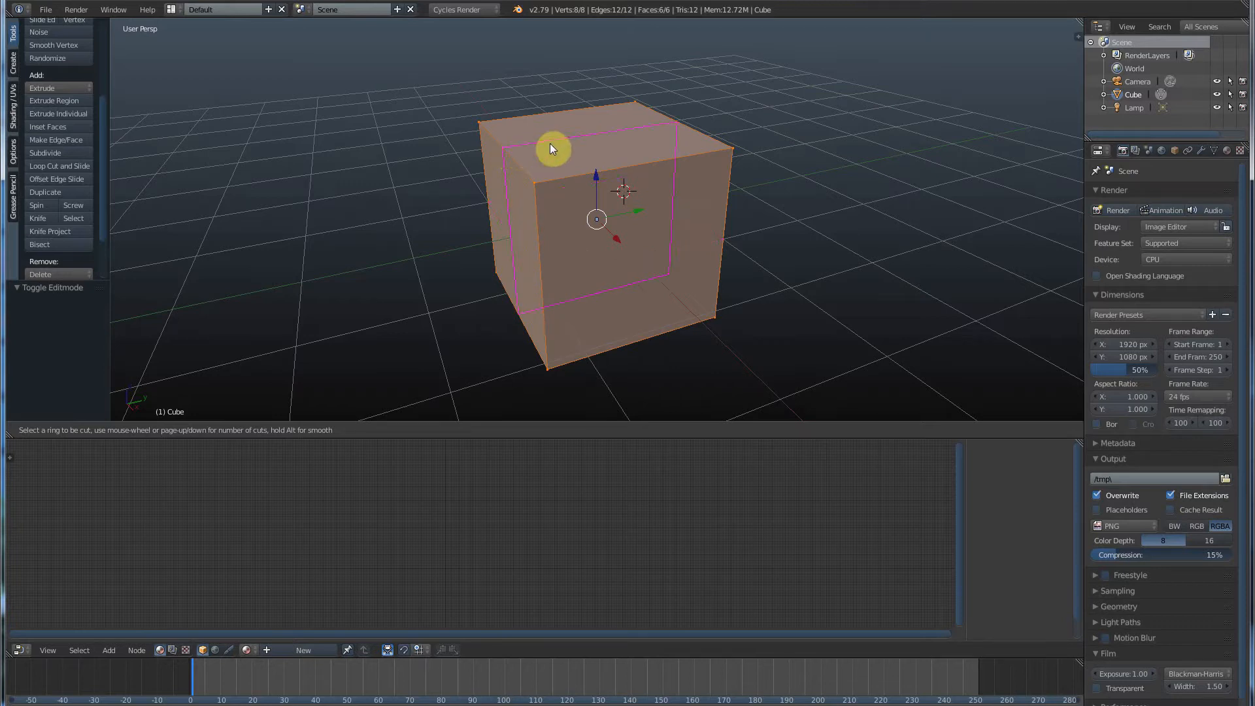
{"action": "mouse_move", "coordinate": [525, 151]}
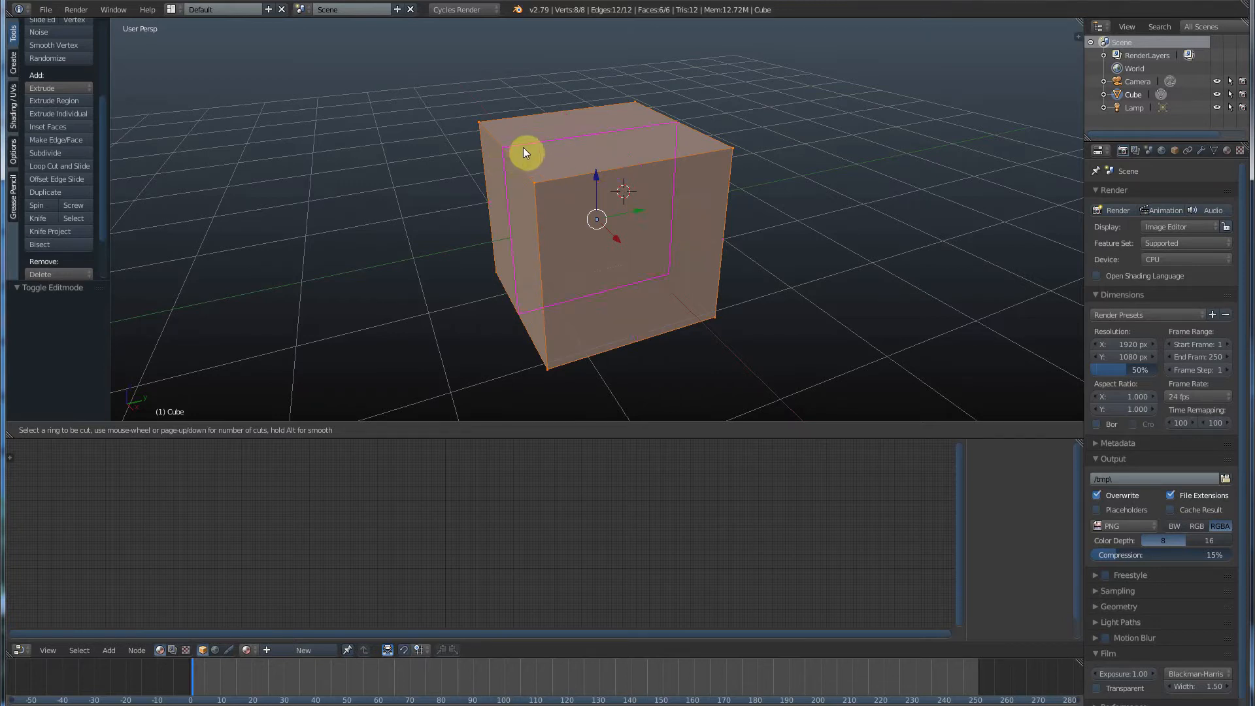
{"action": "mouse_move", "coordinate": [510, 166]}
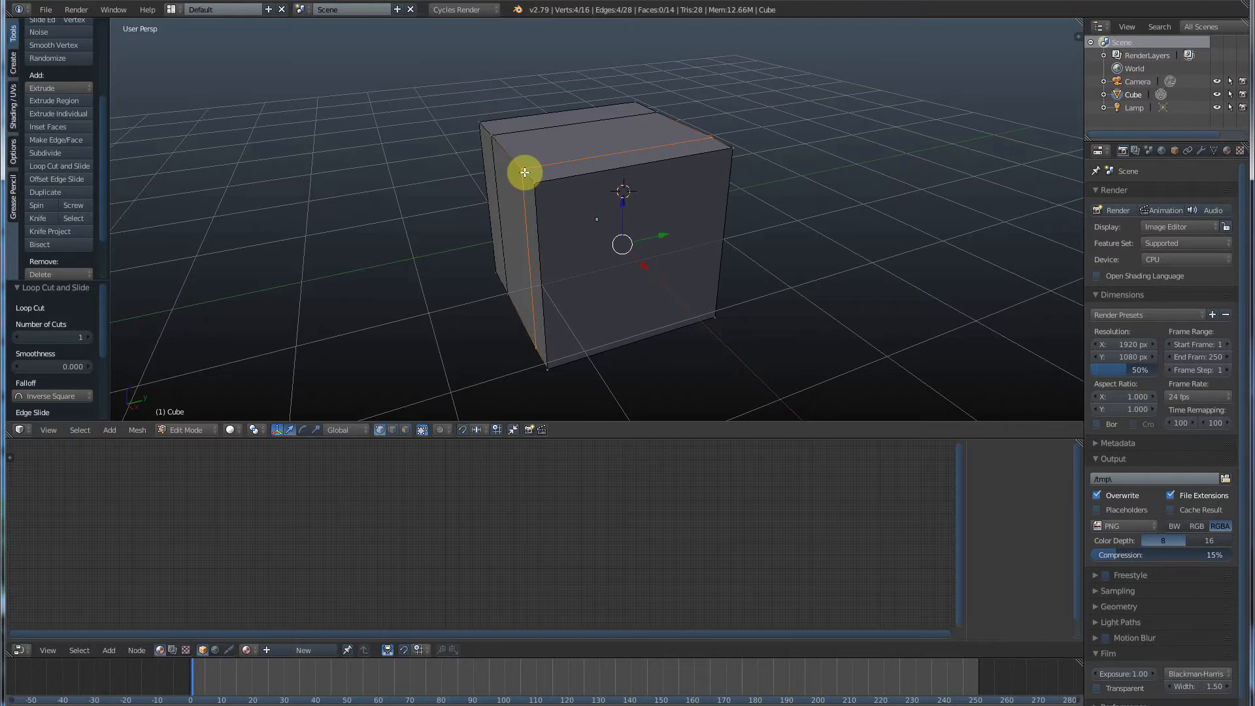
{"action": "mouse_move", "coordinate": [593, 224]}
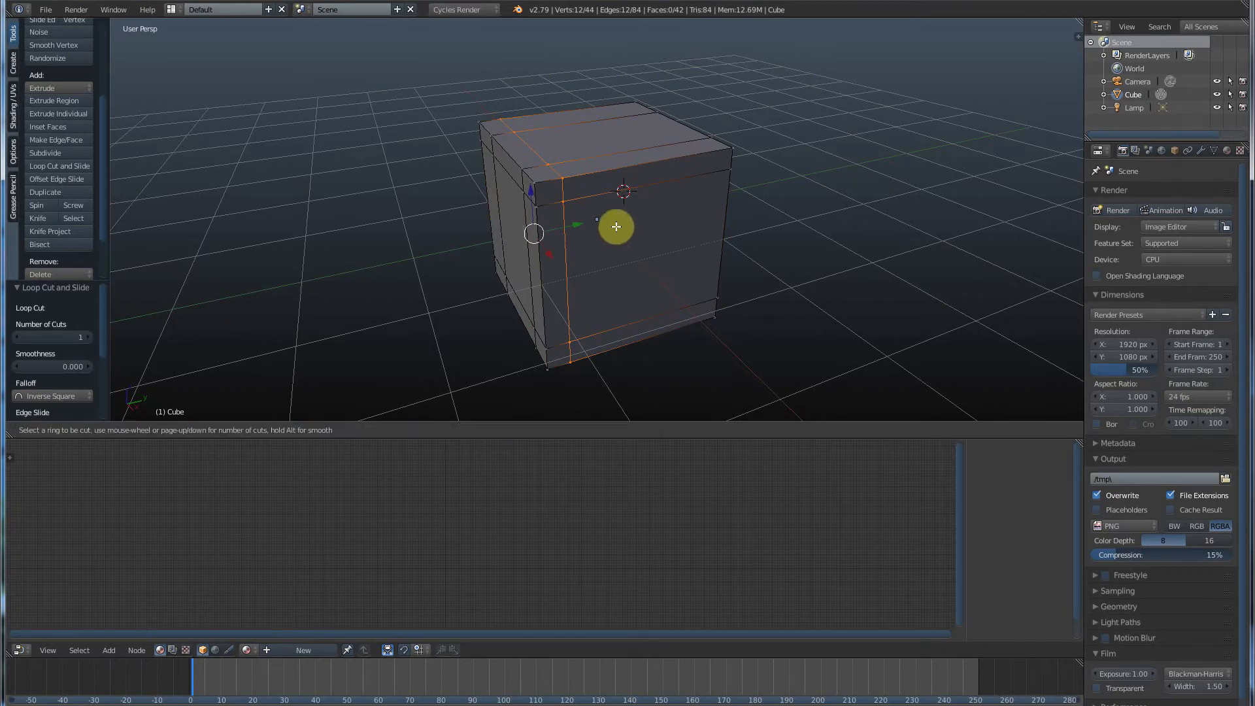
Cut another edge loop close to a cube edge to form a narrow border strip
{"action": "left_click", "coordinate": [616, 226]}
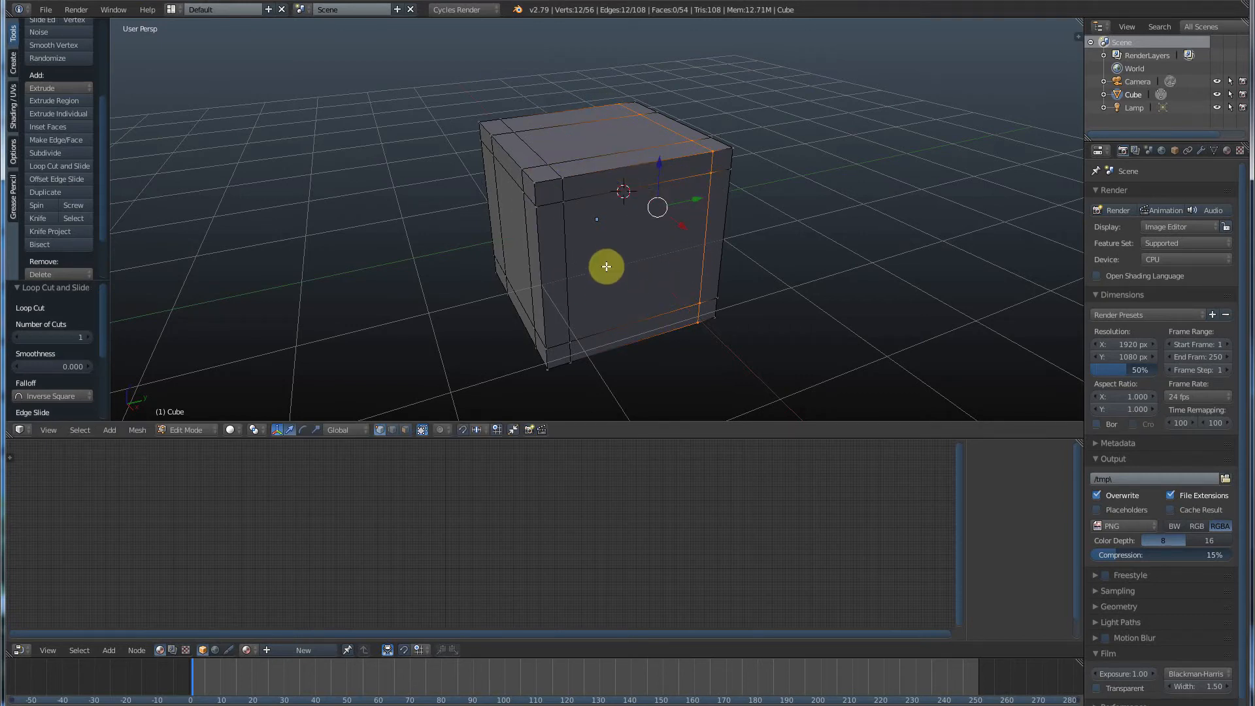
{"action": "mouse_move", "coordinate": [599, 189]}
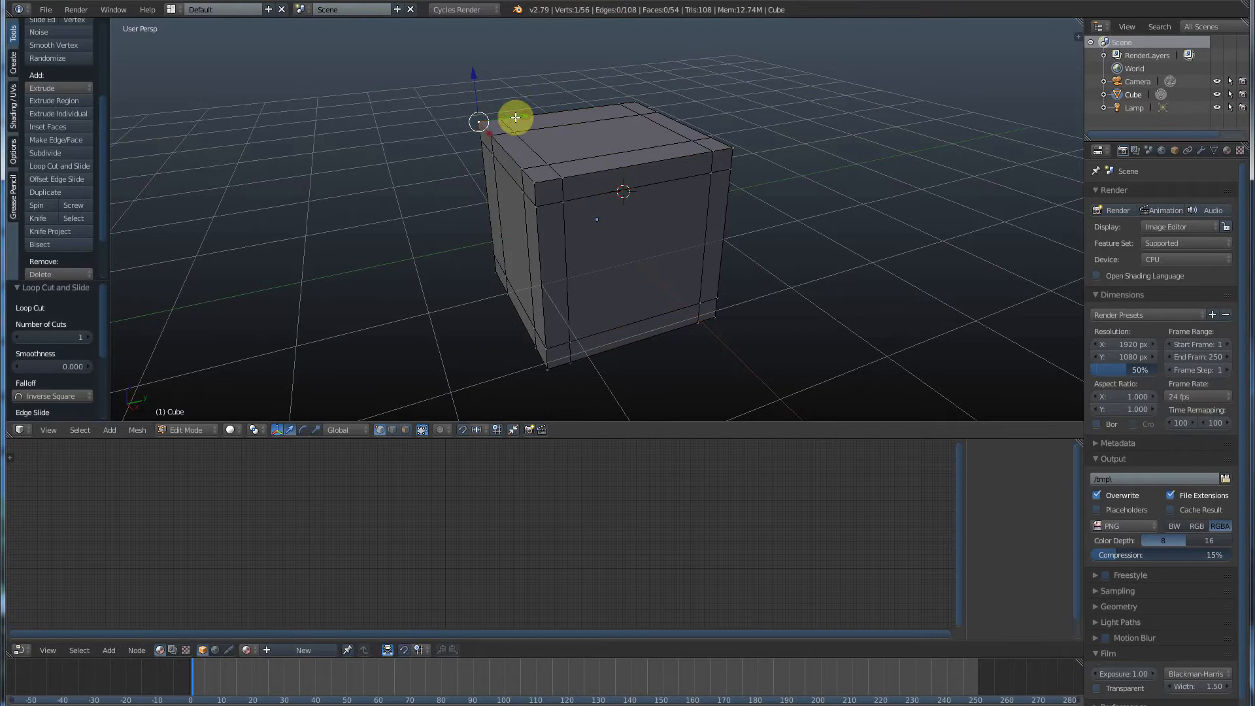
Raise a top corner vertex along Z into a pointed spike
{"action": "left_click_drag", "start_coordinate": [517, 118], "coordinate": [452, 56]}
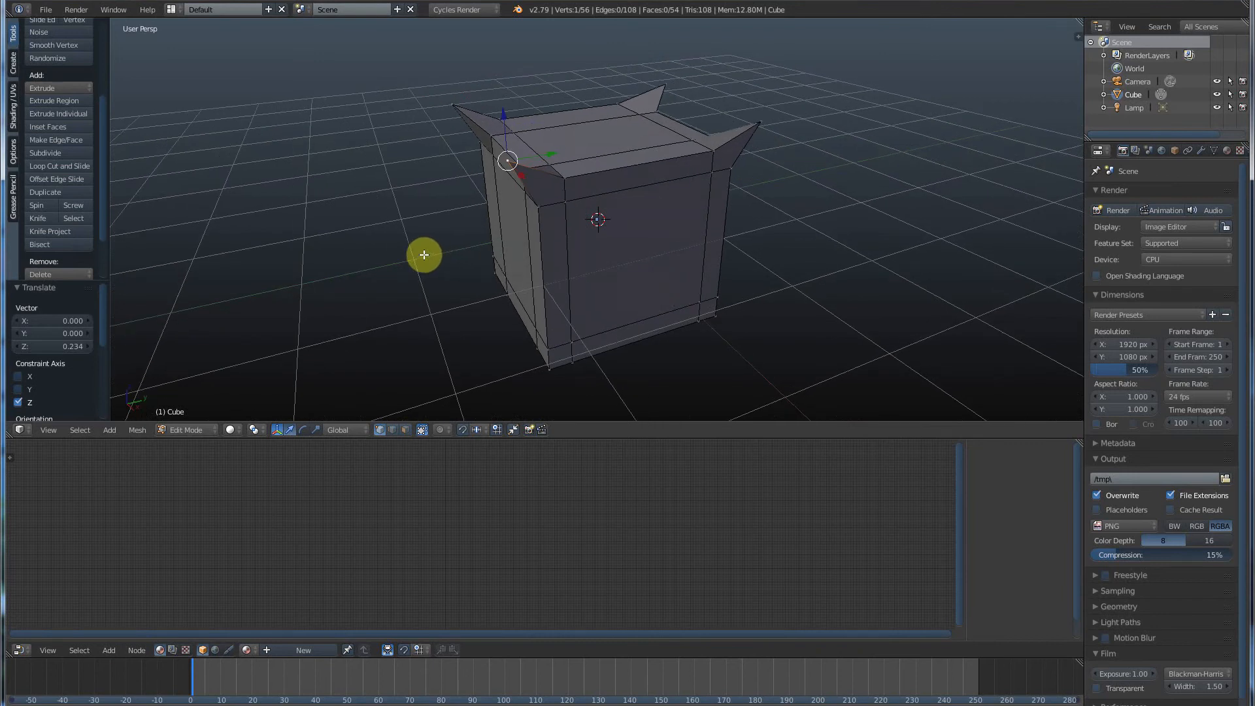
{"action": "mouse_move", "coordinate": [59, 166]}
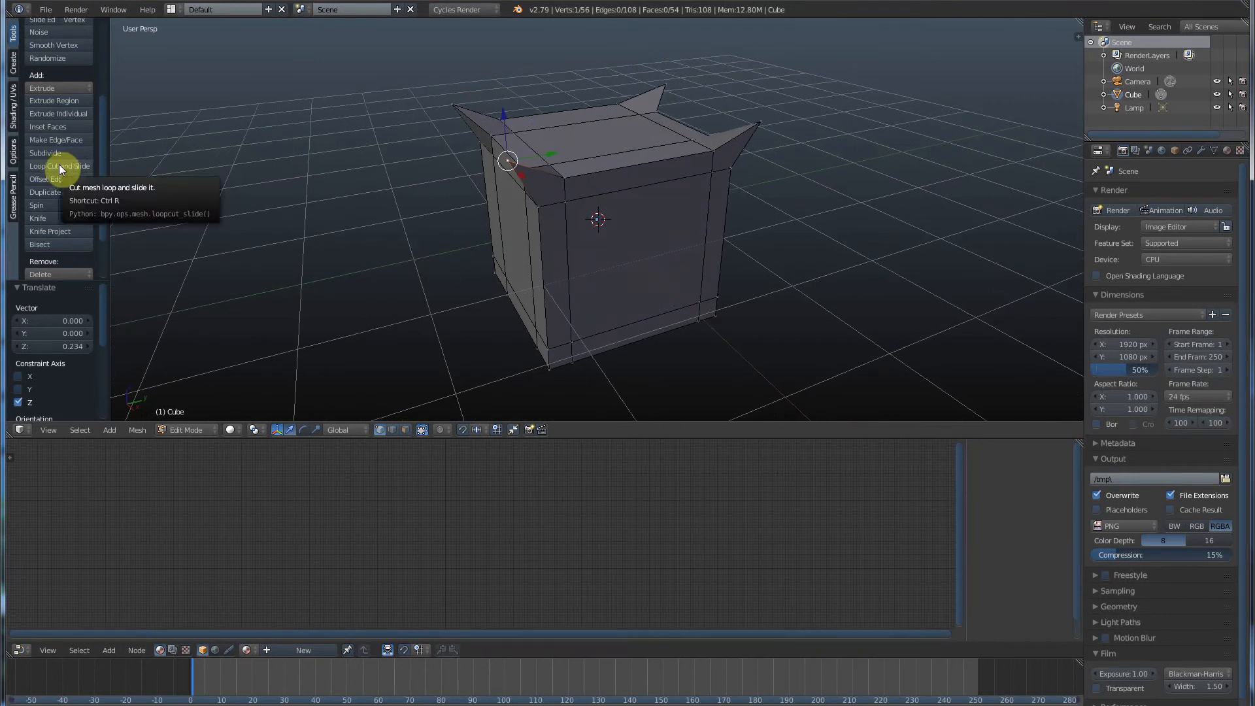
Cut a vertical edge loop down the front face near its right edge
{"action": "left_click", "coordinate": [59, 166]}
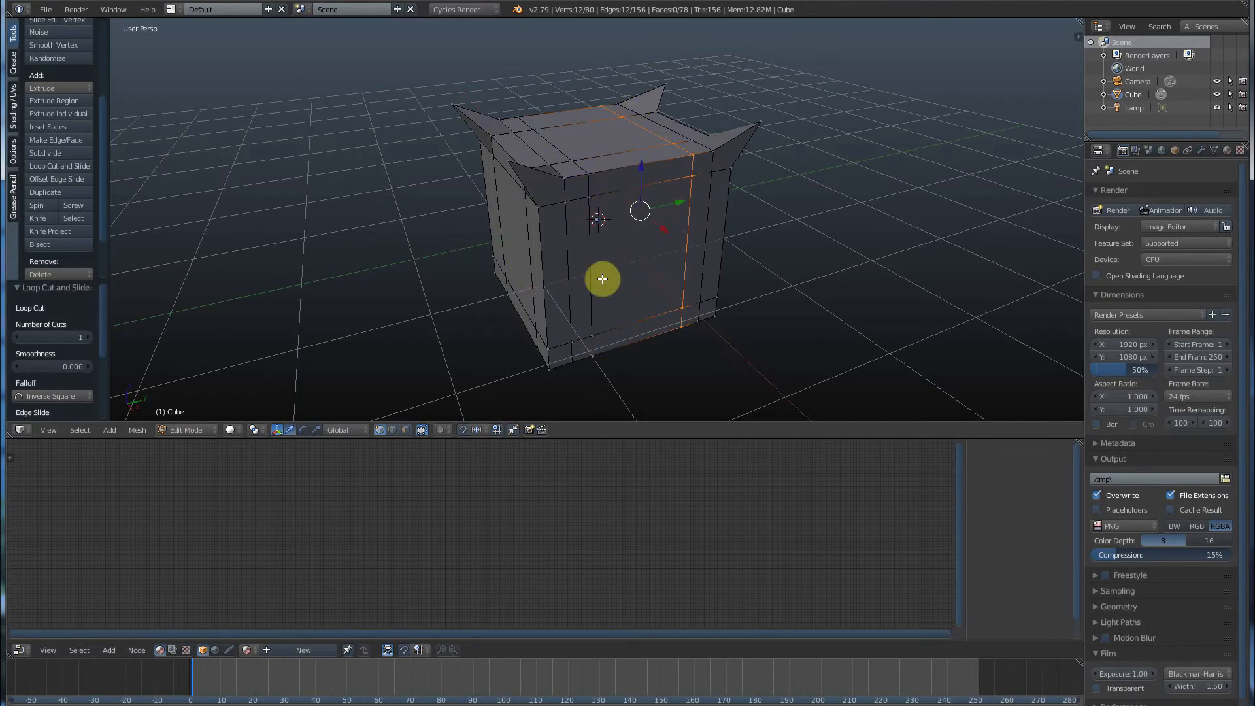
{"action": "mouse_move", "coordinate": [577, 225]}
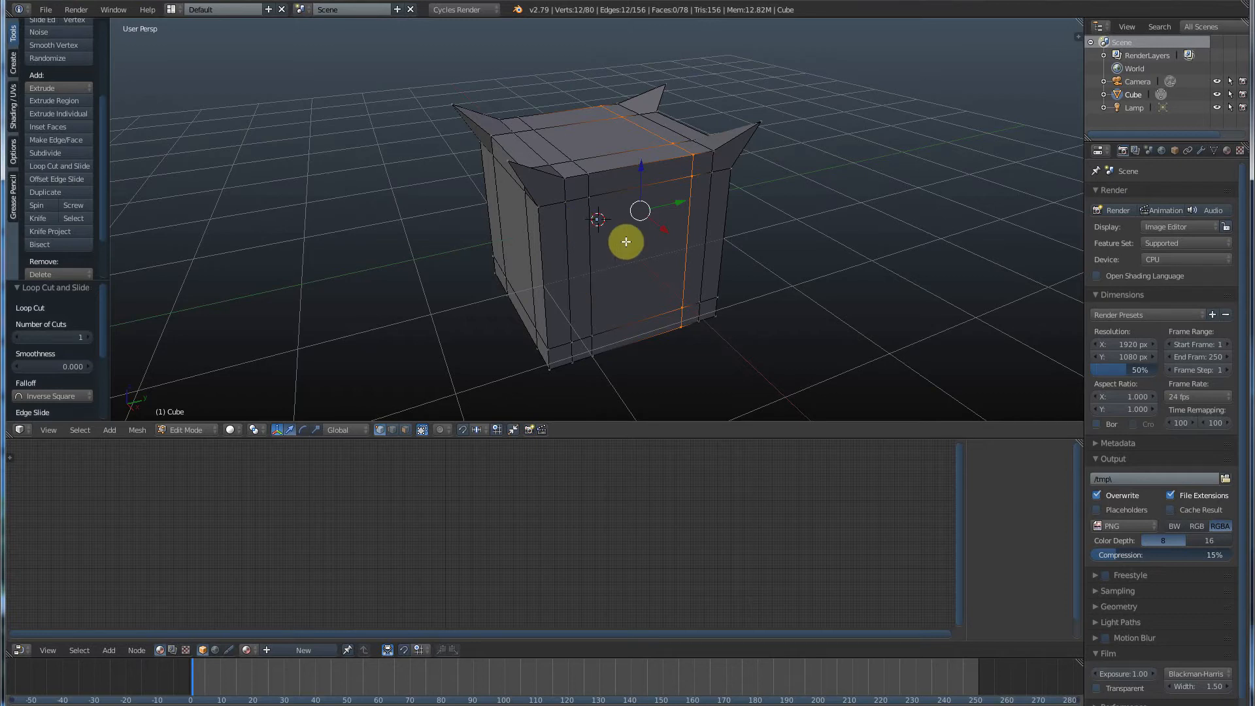
{"action": "left_click", "coordinate": [626, 242]}
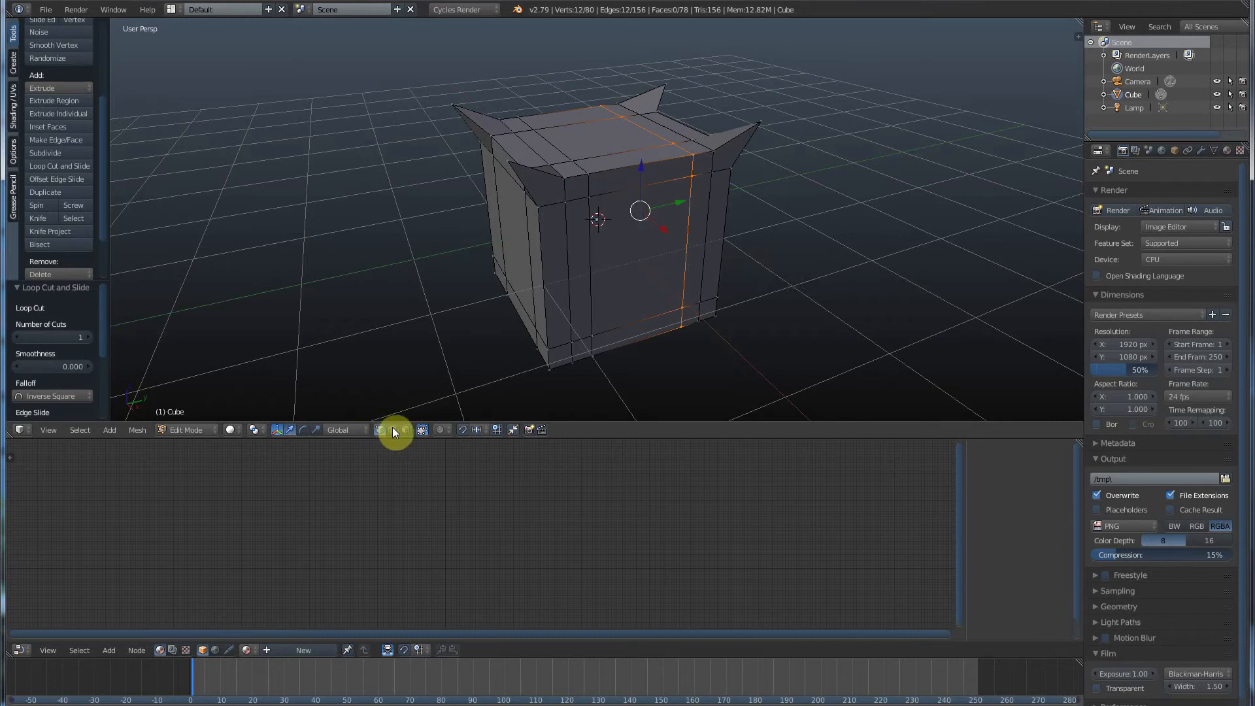
{"action": "mouse_move", "coordinate": [405, 431]}
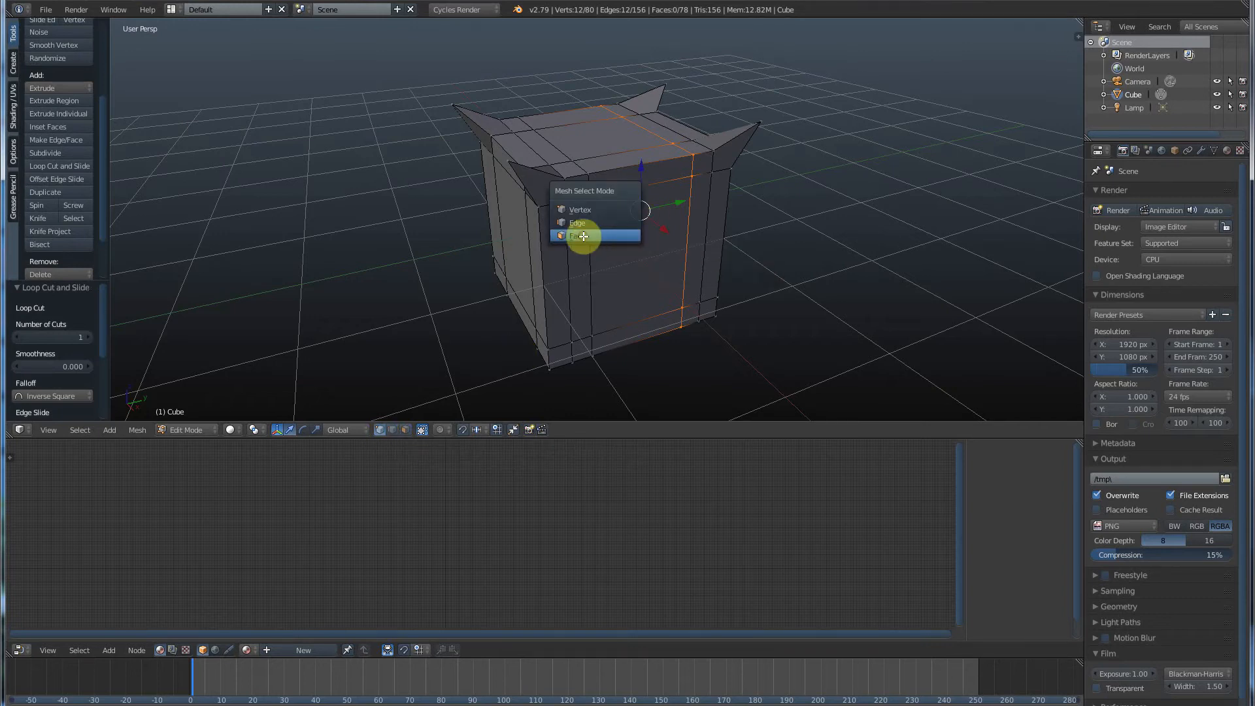
In face select mode, extrude the large front centre face outward into a new block
{"action": "left_click", "coordinate": [583, 236]}
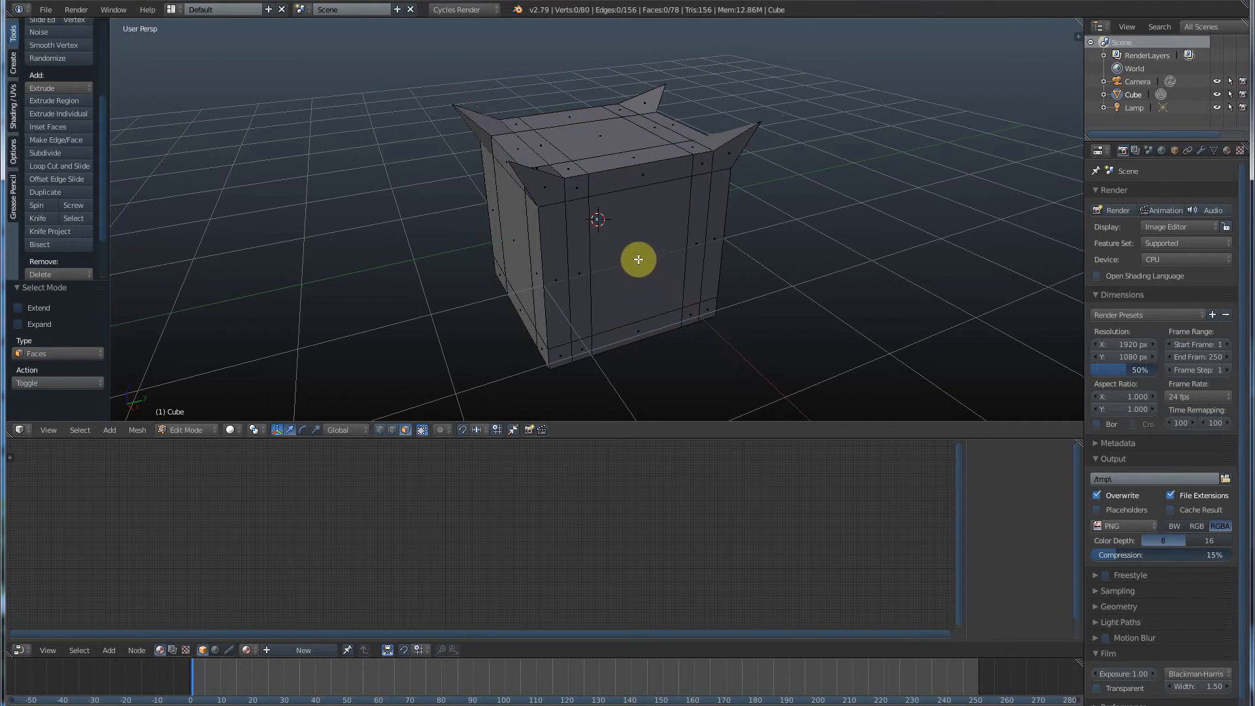
{"action": "left_click", "coordinate": [638, 259]}
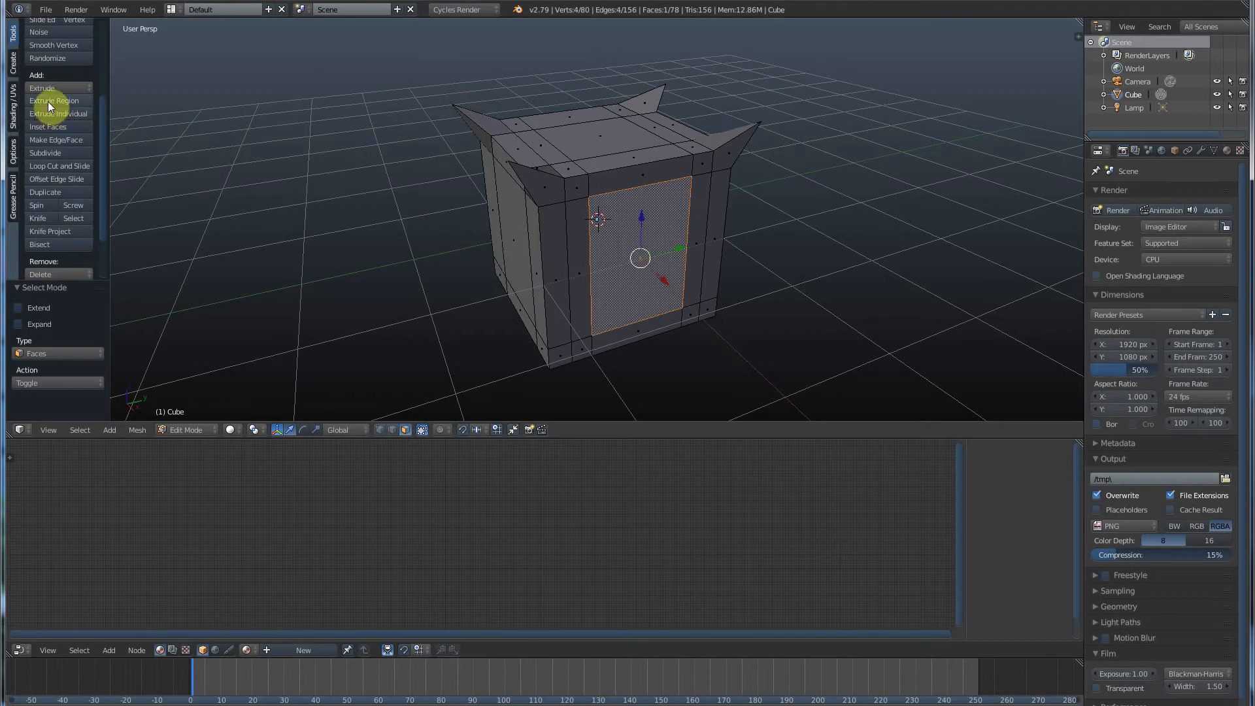
{"action": "mouse_move", "coordinate": [55, 112]}
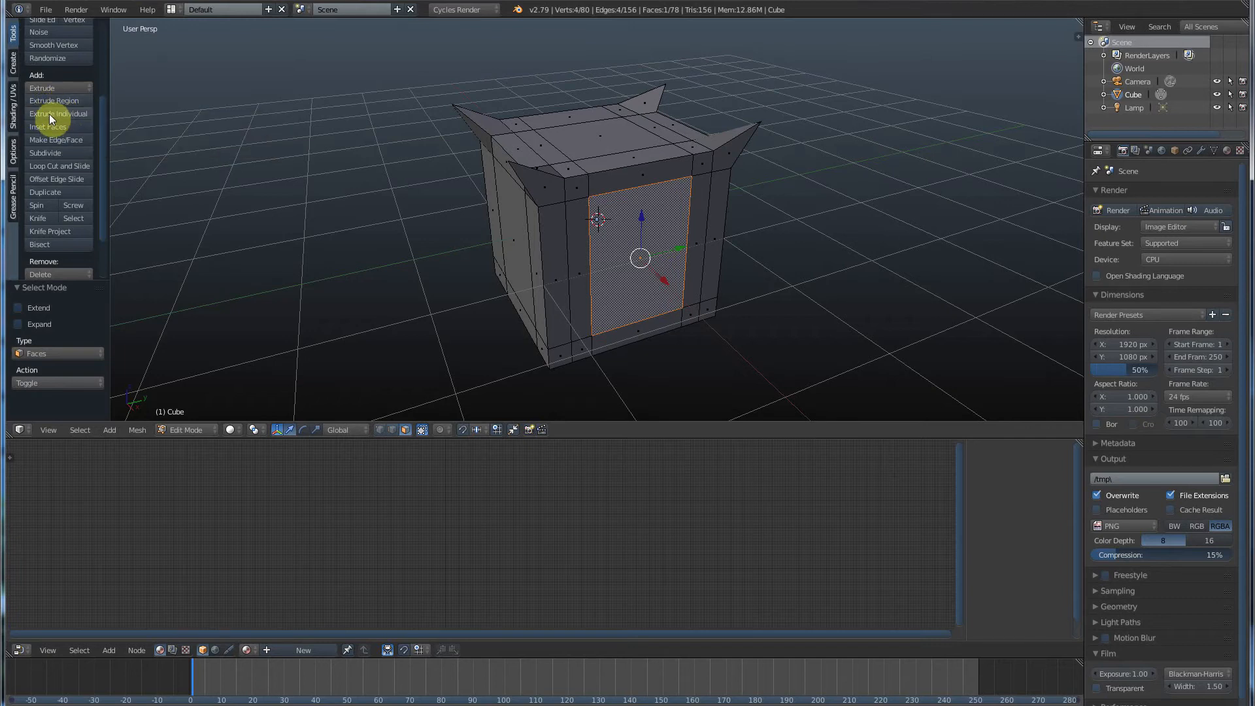
{"action": "left_click", "coordinate": [42, 88]}
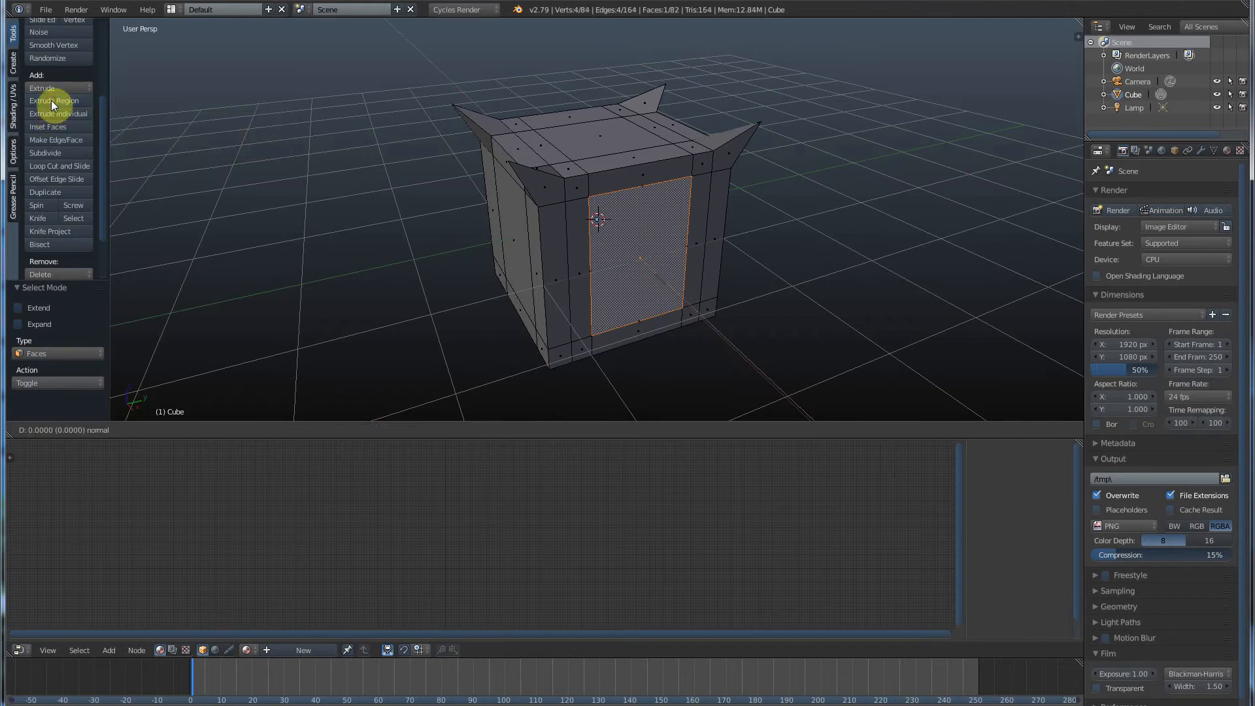
{"action": "left_click", "coordinate": [54, 100]}
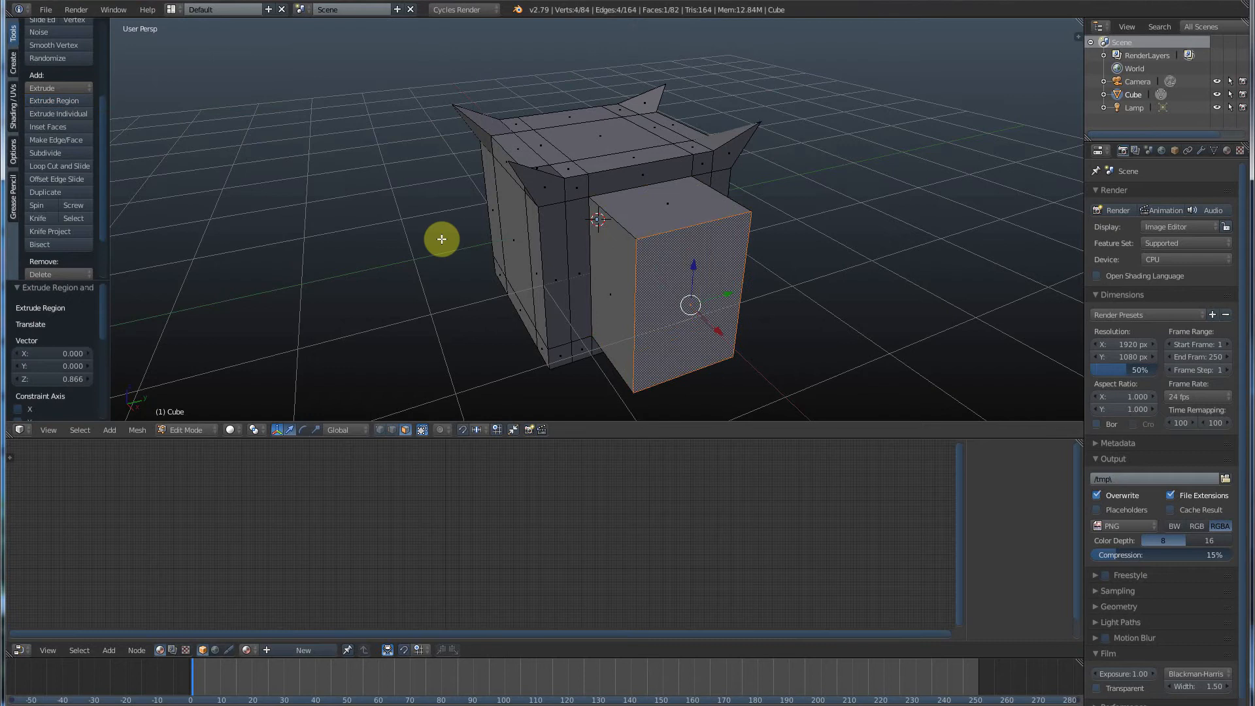
{"action": "mouse_move", "coordinate": [63, 117]}
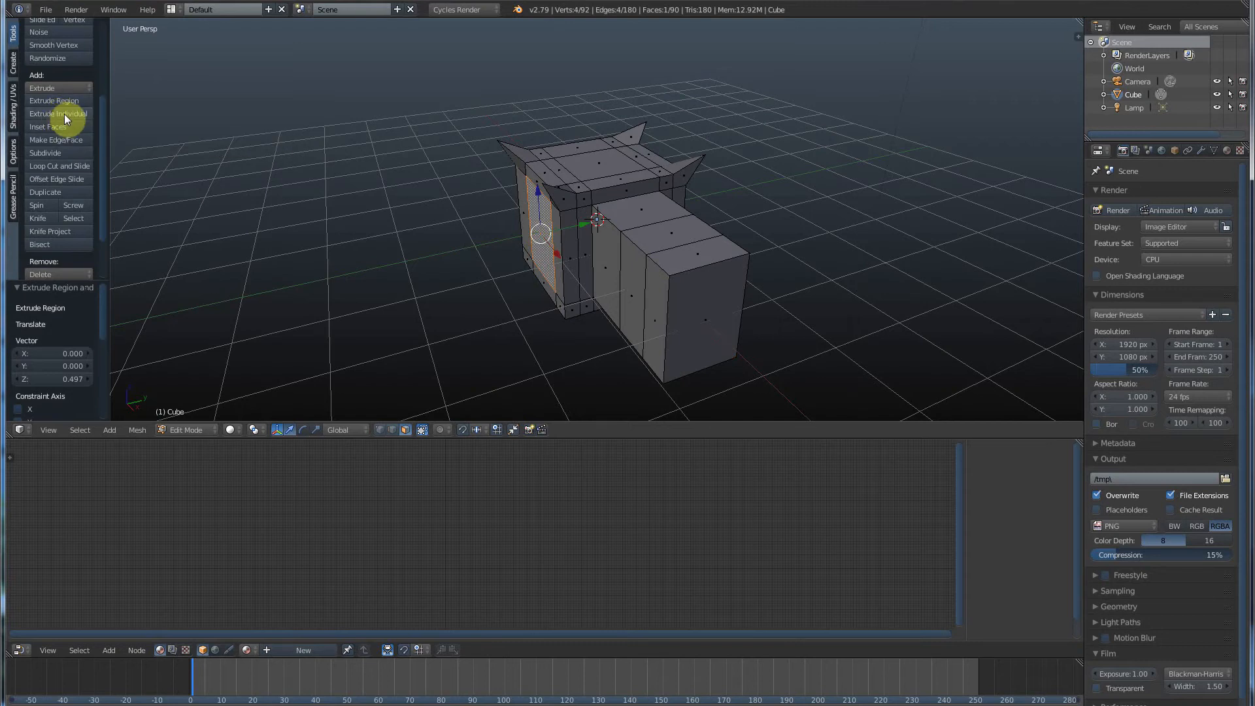
Extrude the left end face outward twice into a segmented side block
{"action": "left_click", "coordinate": [58, 112]}
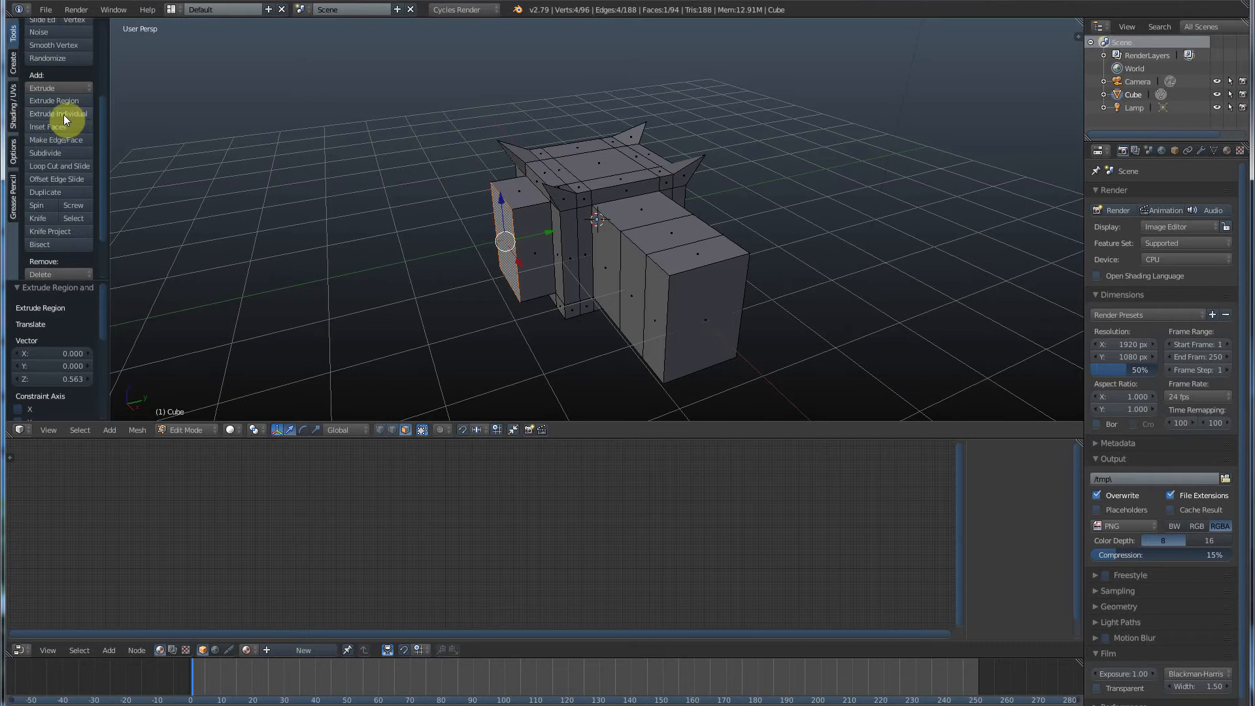
{"action": "mouse_move", "coordinate": [58, 113]}
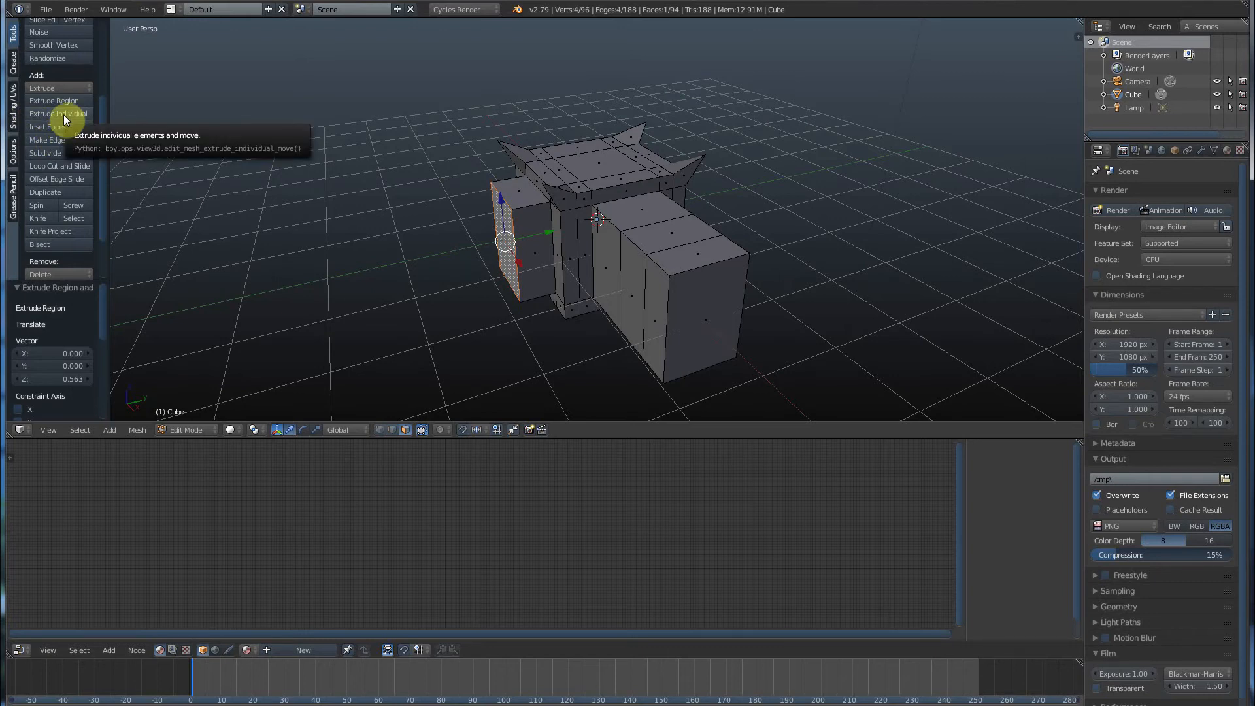
{"action": "left_click", "coordinate": [57, 113]}
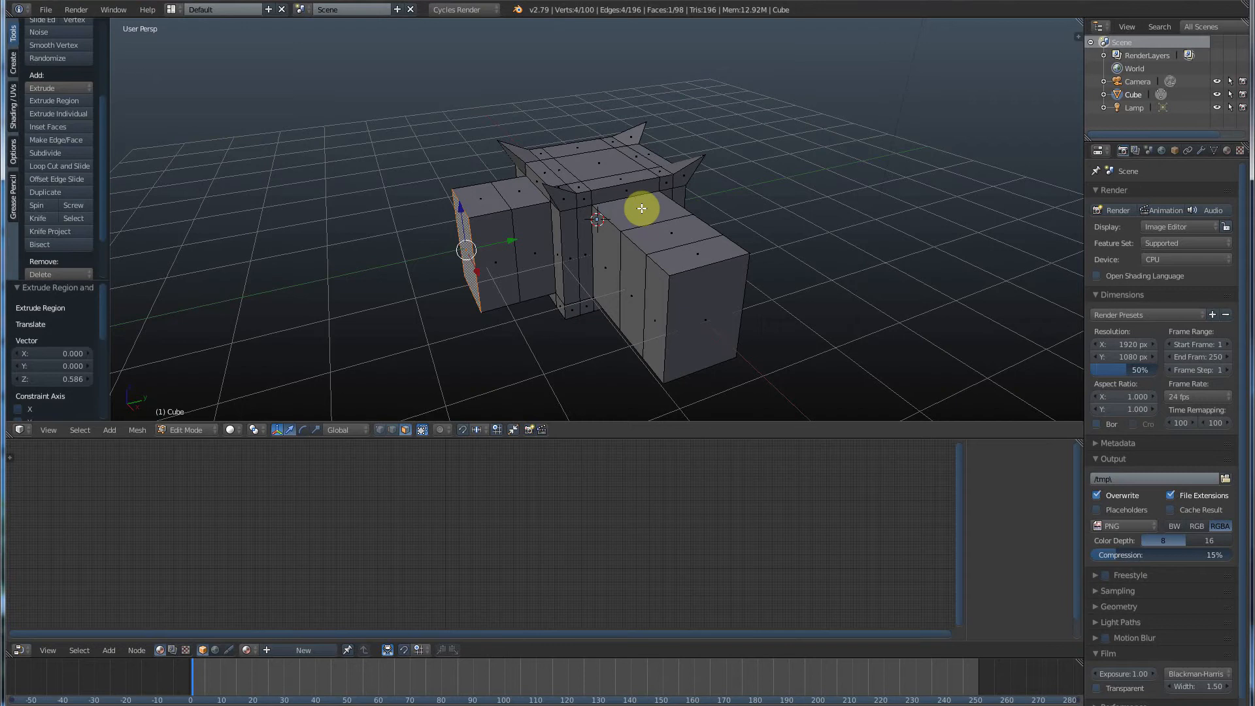
{"action": "mouse_move", "coordinate": [605, 174]}
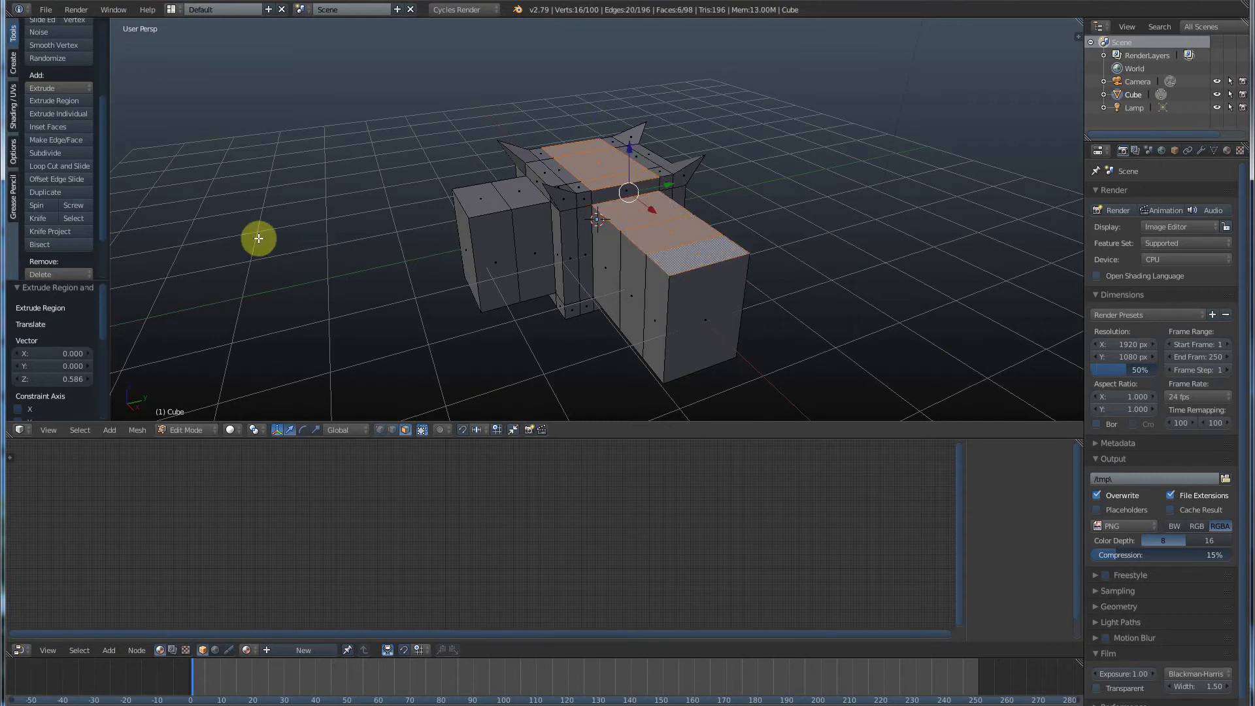
Extrude the selected top faces individually upward and shift the new blocks along X
{"action": "left_click", "coordinate": [59, 113]}
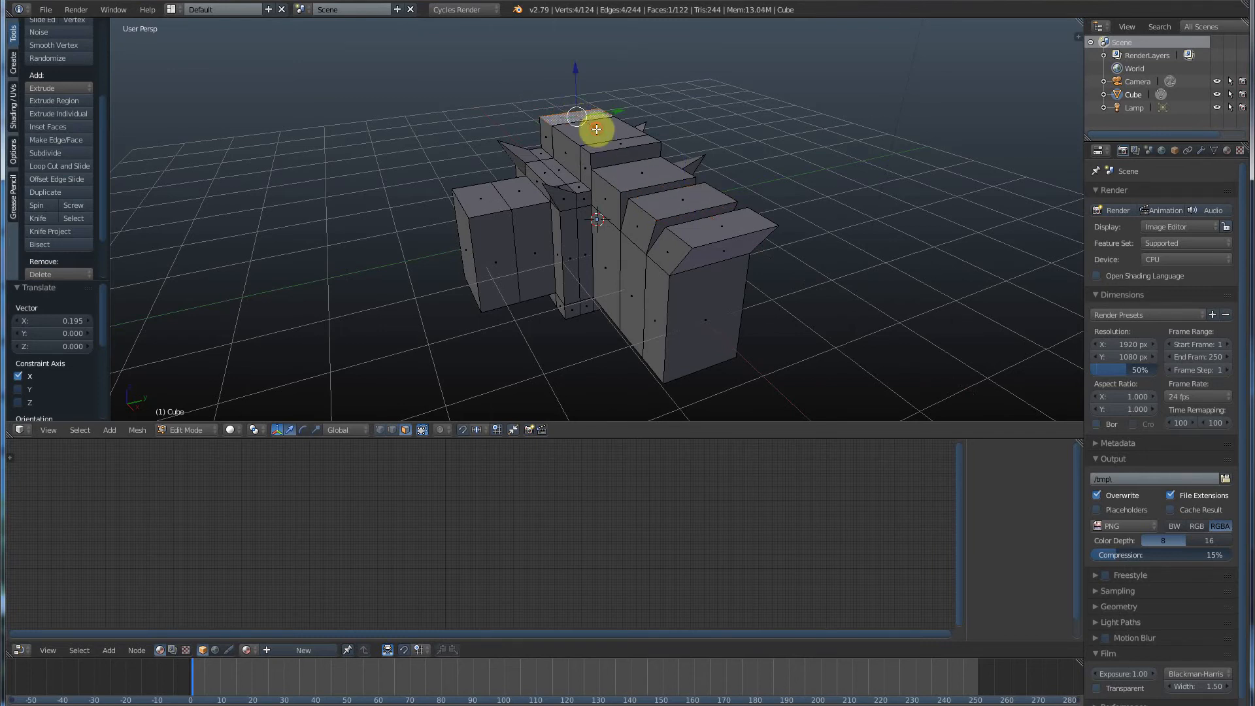
{"action": "left_click_drag", "start_coordinate": [596, 129], "coordinate": [569, 108]}
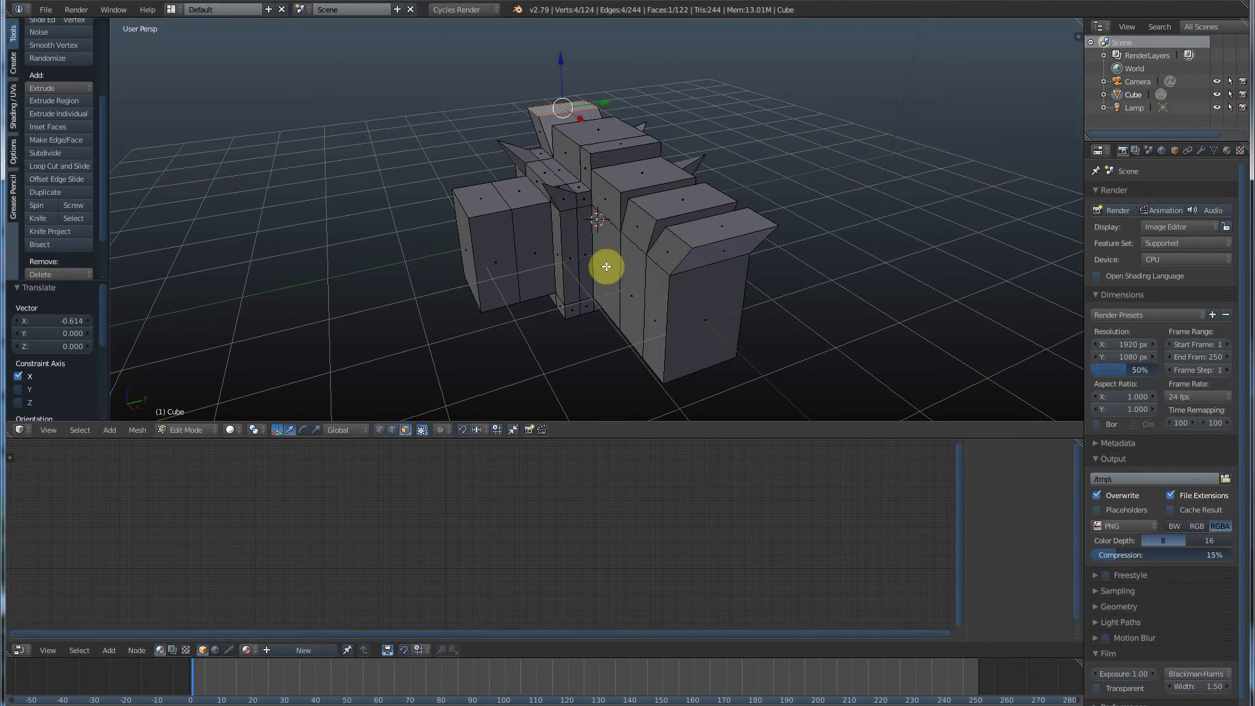
{"action": "mouse_move", "coordinate": [669, 228]}
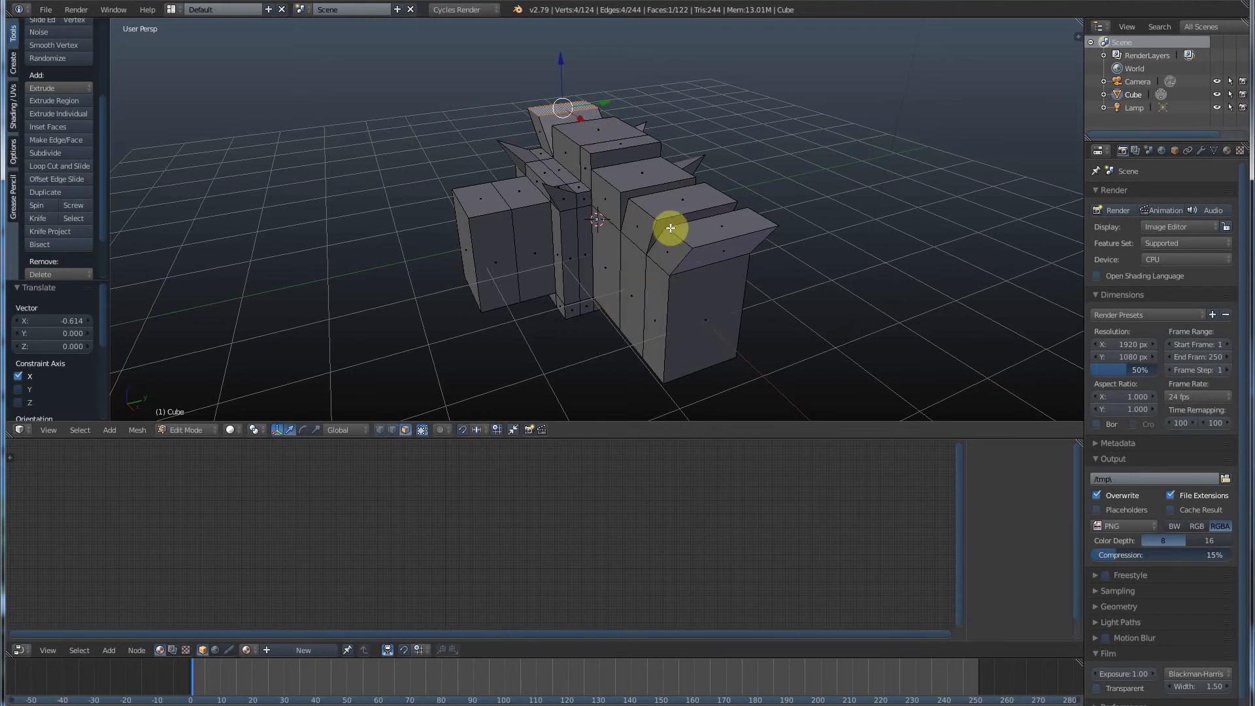
{"action": "mouse_move", "coordinate": [647, 188]}
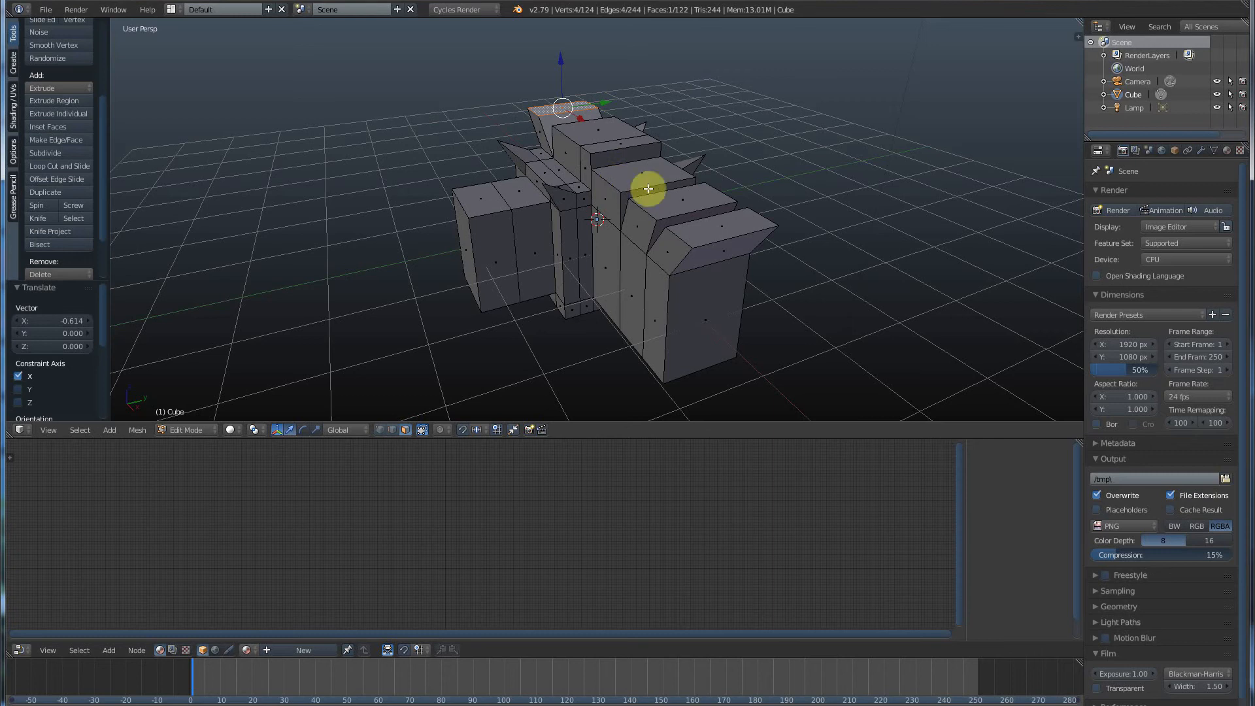
{"action": "mouse_move", "coordinate": [605, 269]}
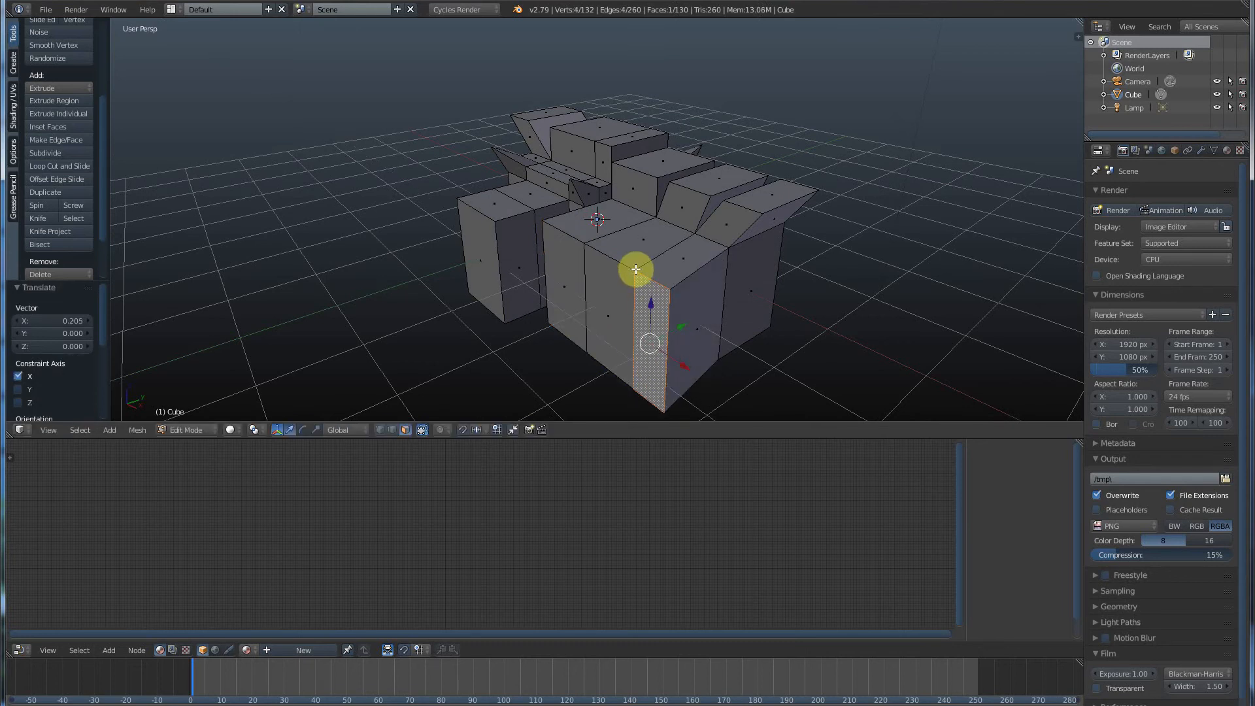
Slide the selected front face along X so it slants, and confirm the move
{"action": "left_click_drag", "start_coordinate": [635, 268], "coordinate": [654, 342]}
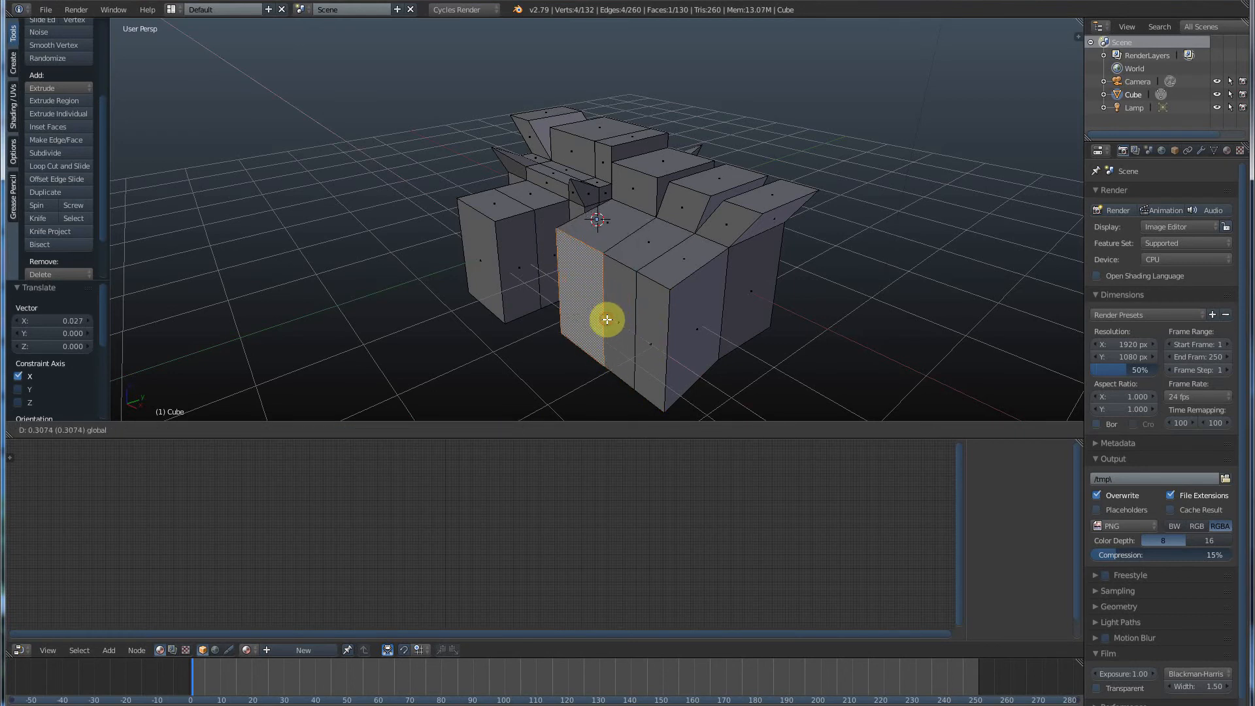
{"action": "left_click", "coordinate": [54, 100]}
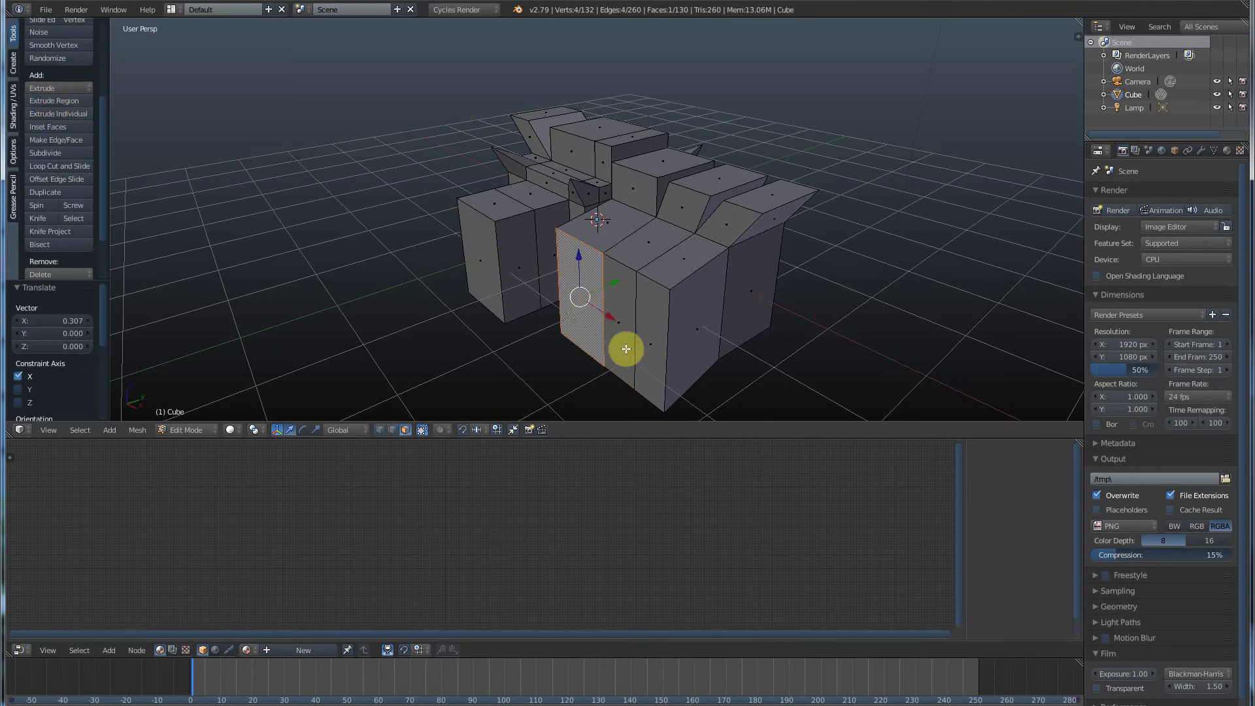
{"action": "mouse_move", "coordinate": [645, 343]}
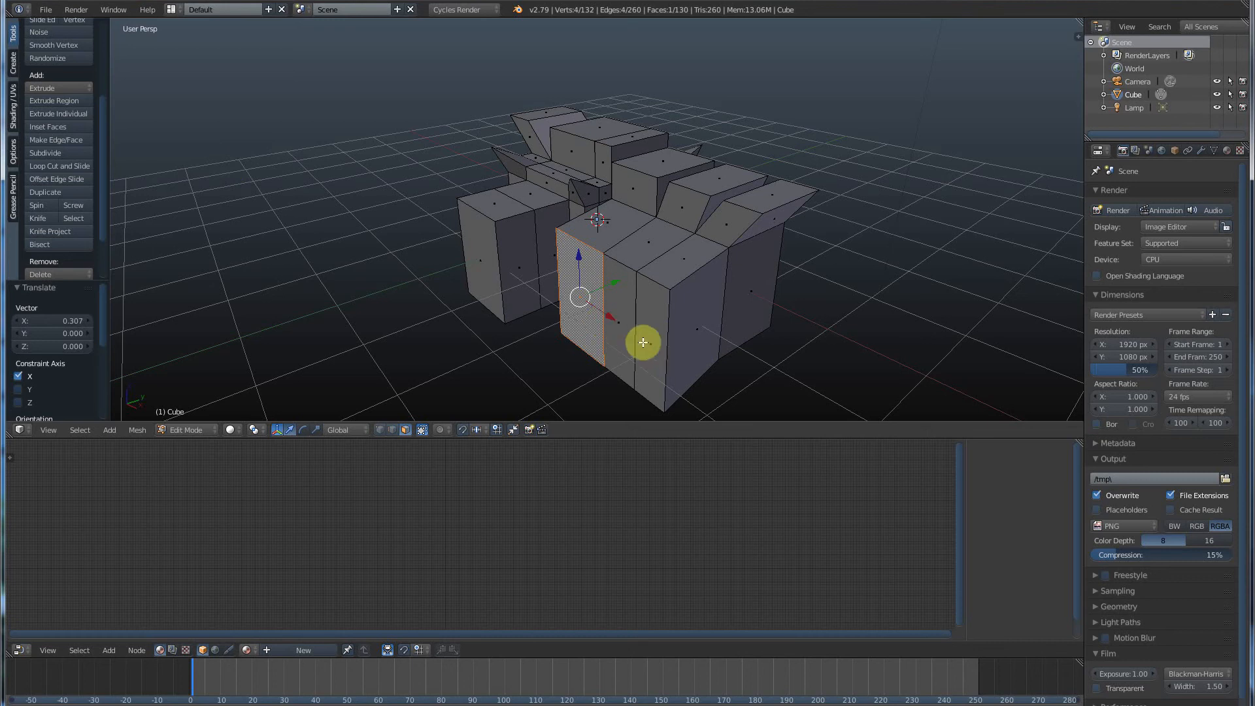
{"action": "mouse_move", "coordinate": [40, 87]}
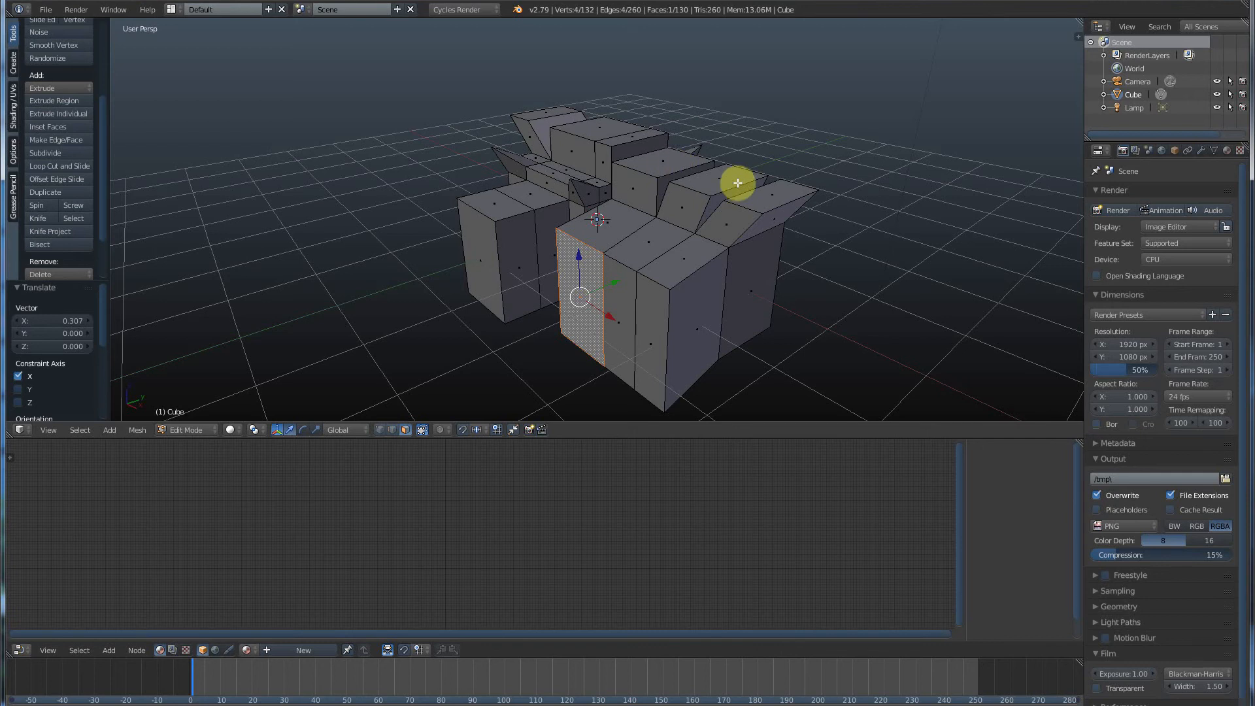
{"action": "mouse_move", "coordinate": [754, 219]}
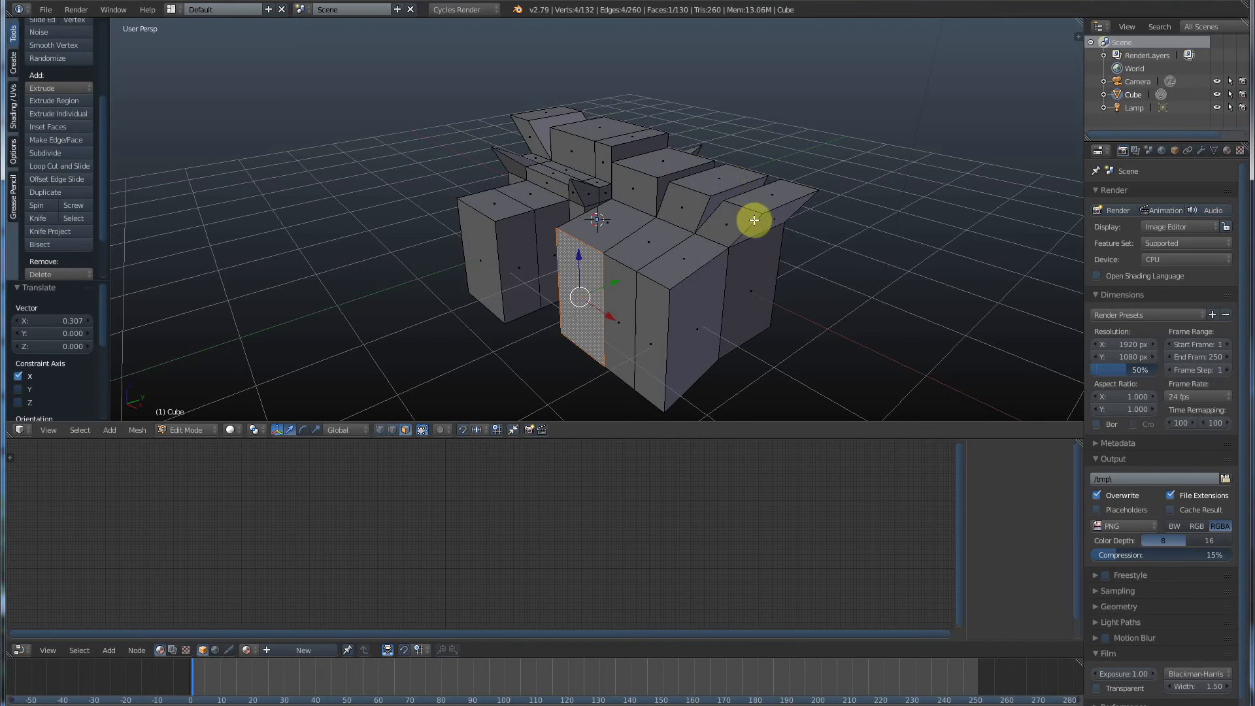
{"action": "mouse_move", "coordinate": [760, 221]}
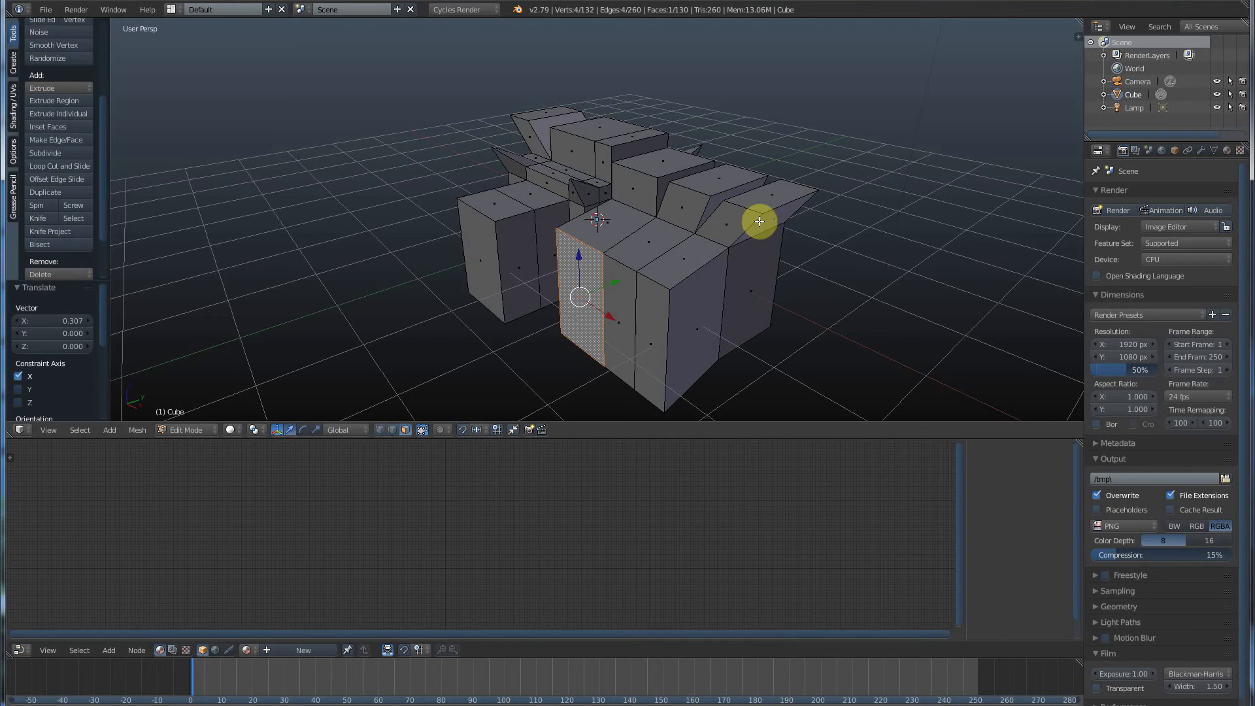
{"action": "mouse_move", "coordinate": [749, 237]}
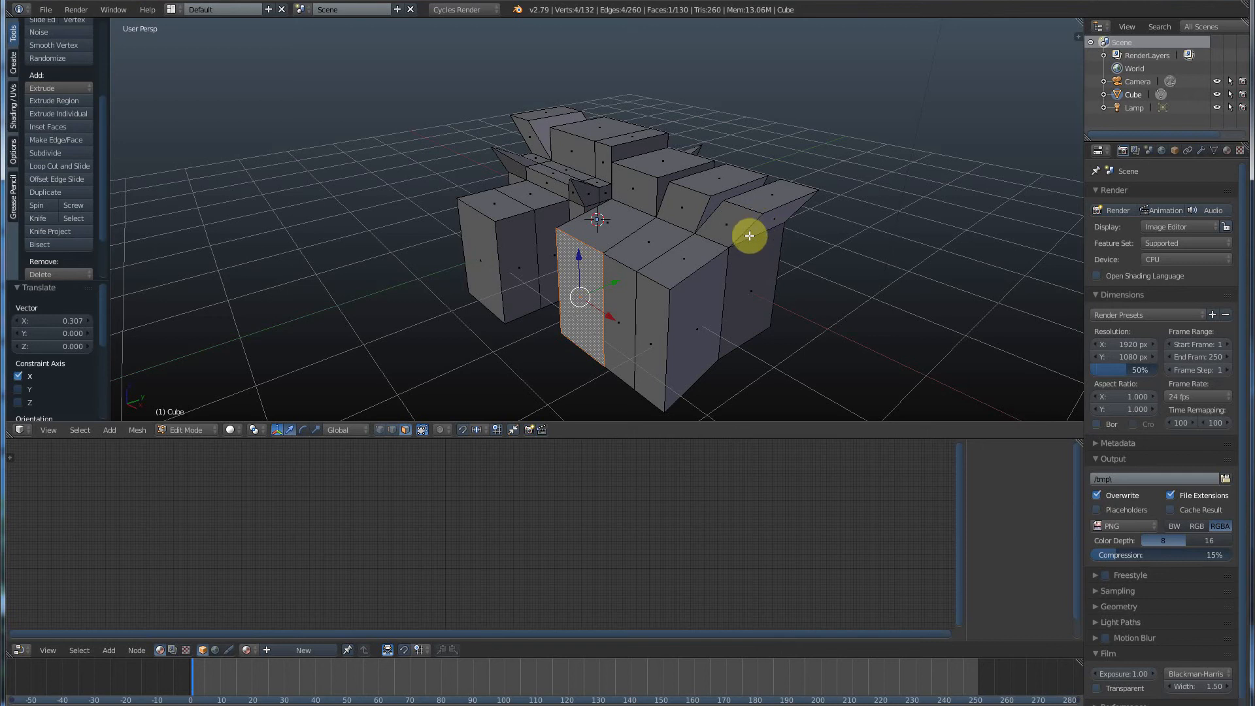
{"action": "mouse_move", "coordinate": [588, 306]}
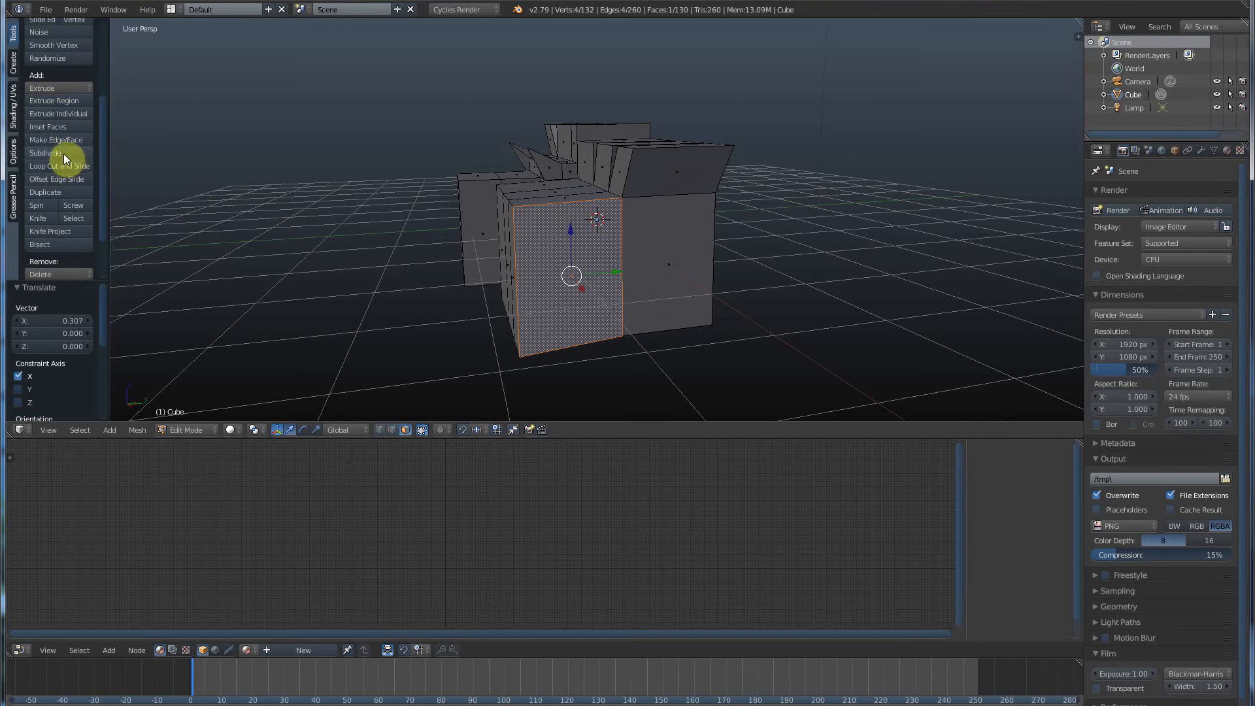
Subdivide the selected front face twice into a sixteen-face grid
{"action": "left_click", "coordinate": [46, 153]}
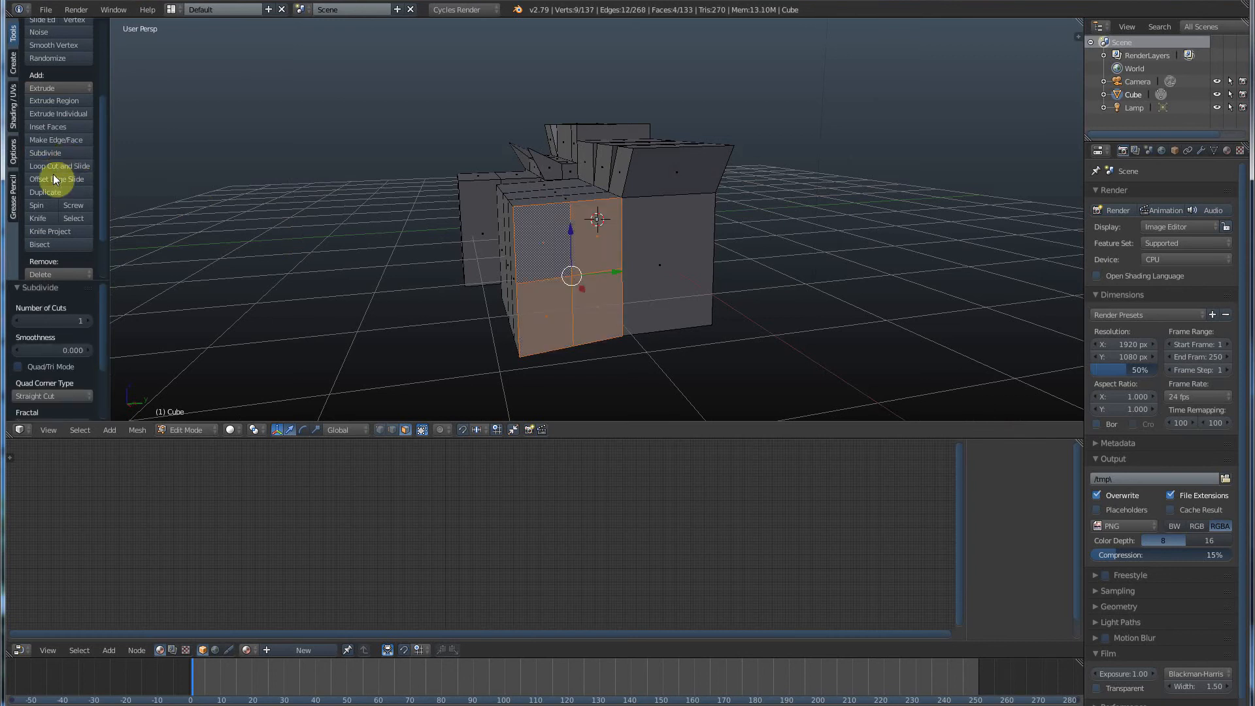
{"action": "left_click", "coordinate": [44, 153]}
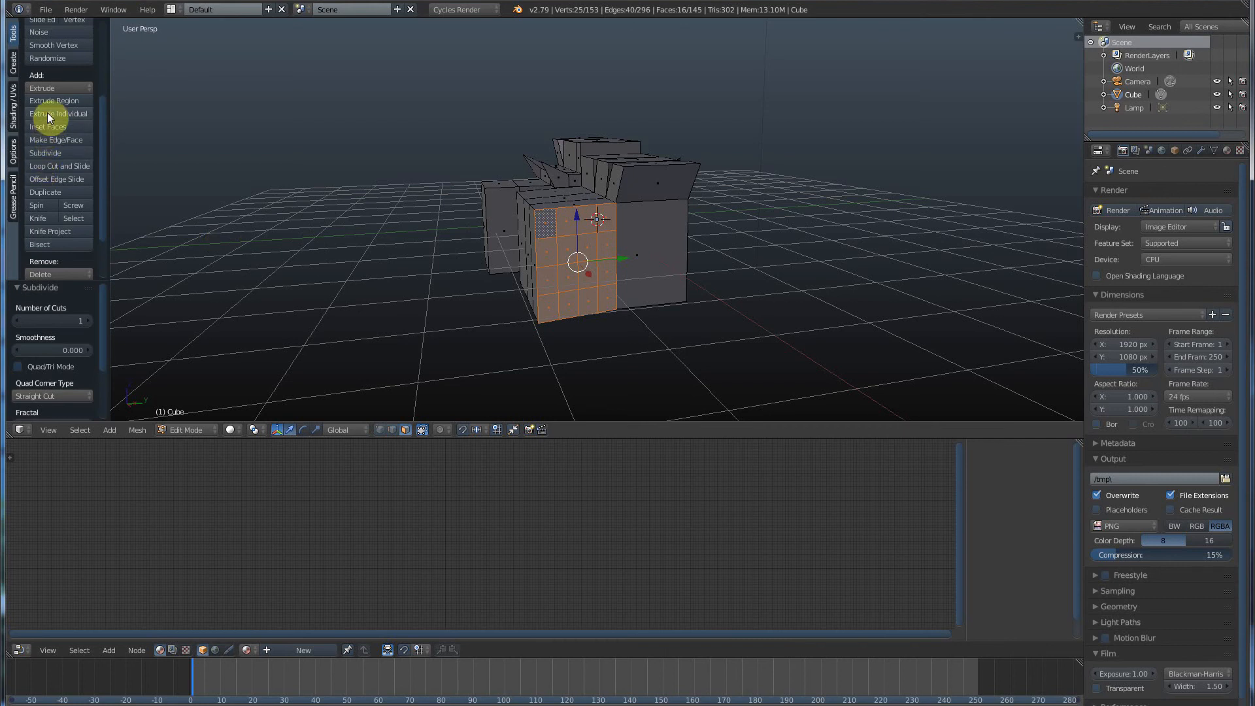
{"action": "mouse_move", "coordinate": [56, 113]}
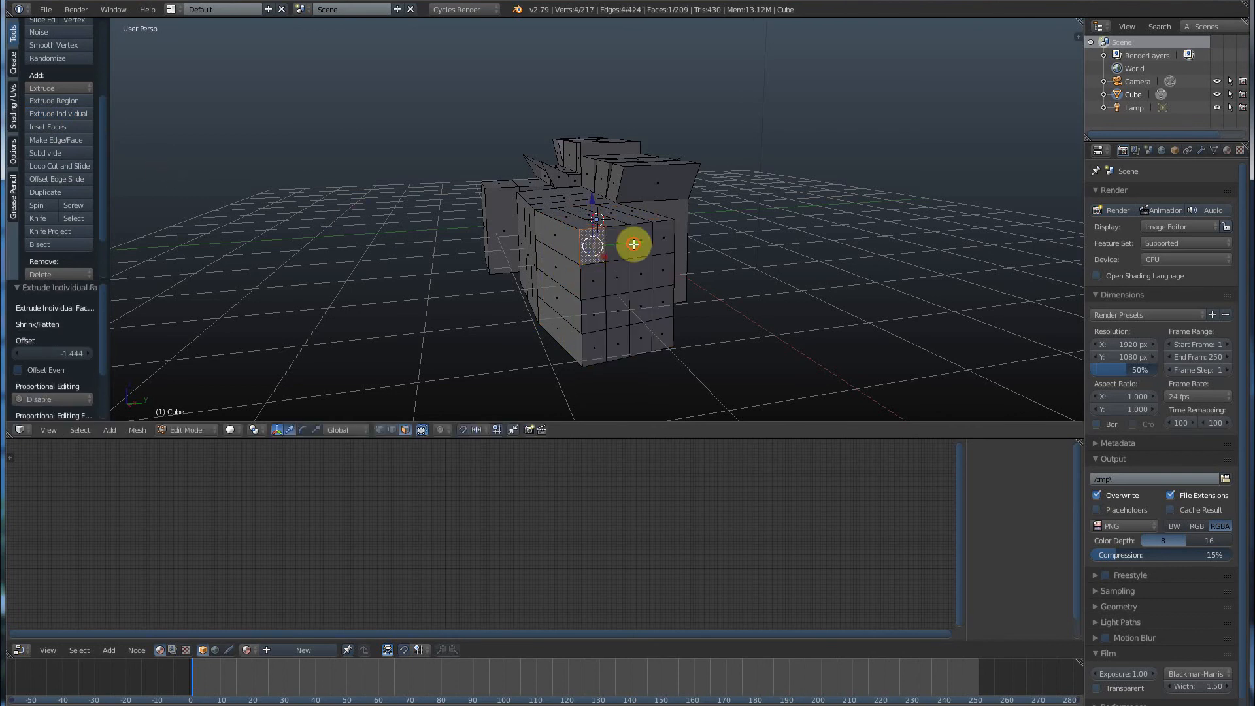
Extrude selected grid faces individually, then shift the spike blocks along Y, downward and outward to varied lengths
{"action": "left_click_drag", "start_coordinate": [633, 244], "coordinate": [662, 239]}
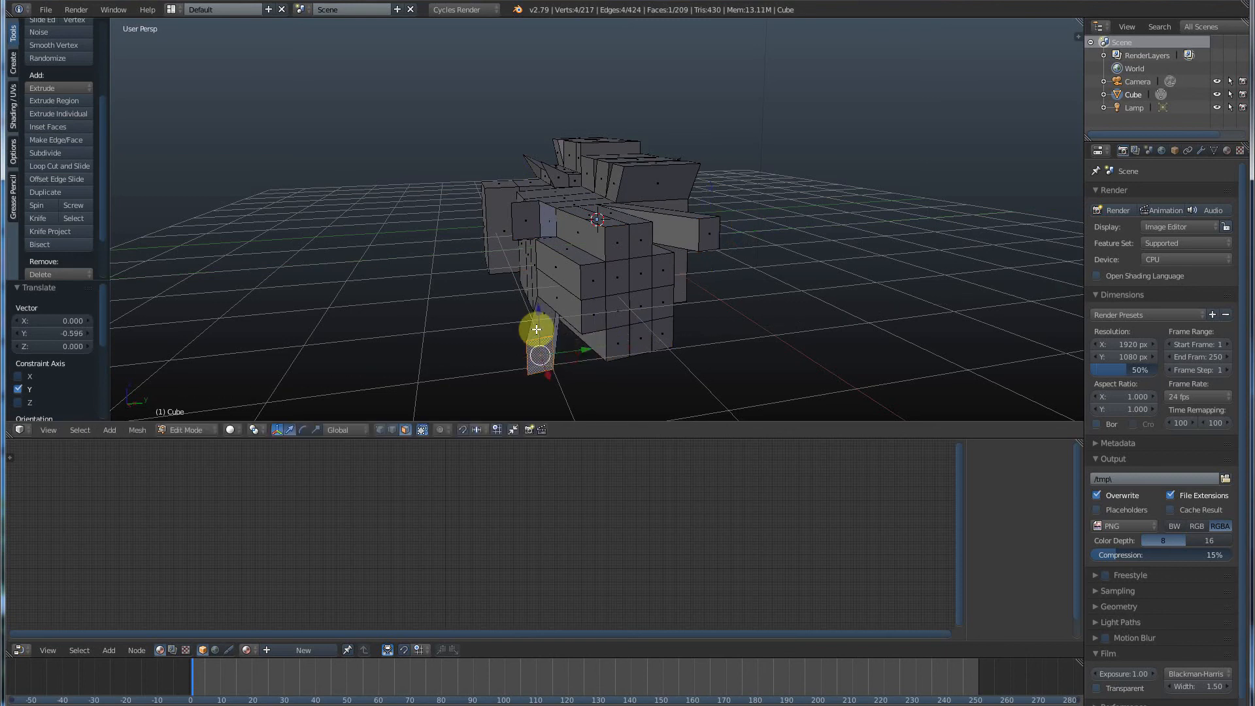
{"action": "left_click_drag", "start_coordinate": [536, 330], "coordinate": [663, 333]}
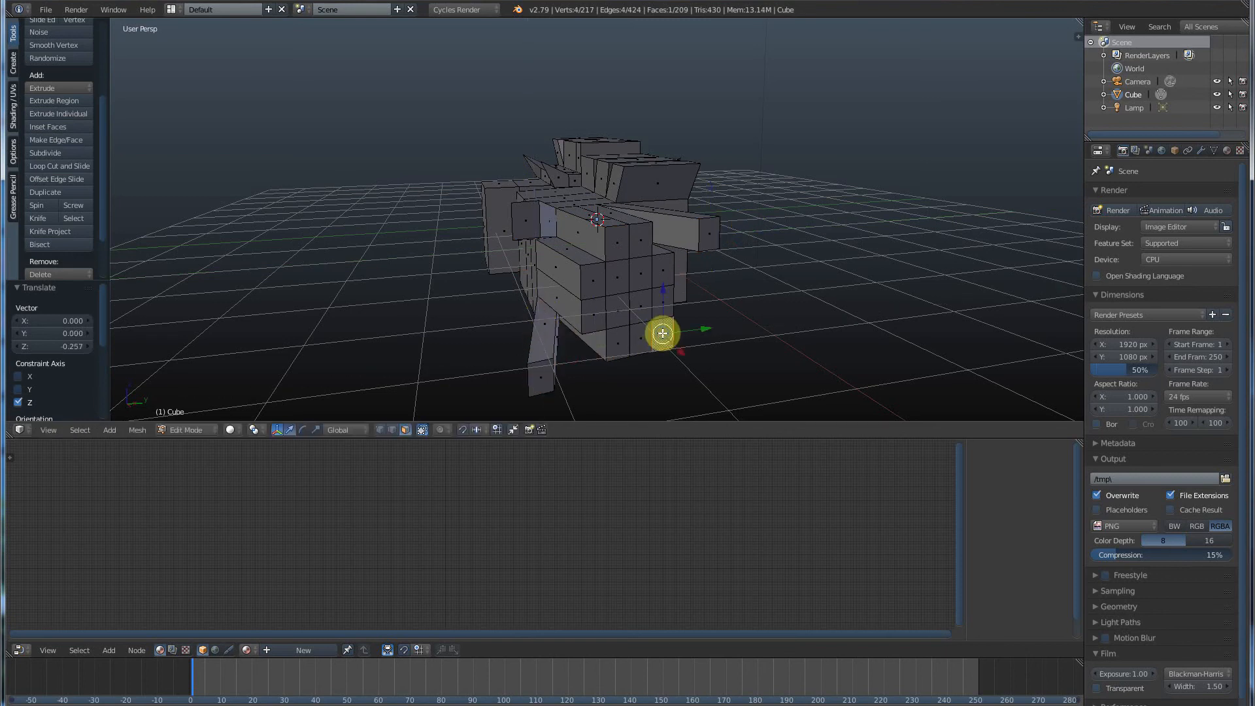
{"action": "left_click_drag", "start_coordinate": [663, 334], "coordinate": [703, 357]}
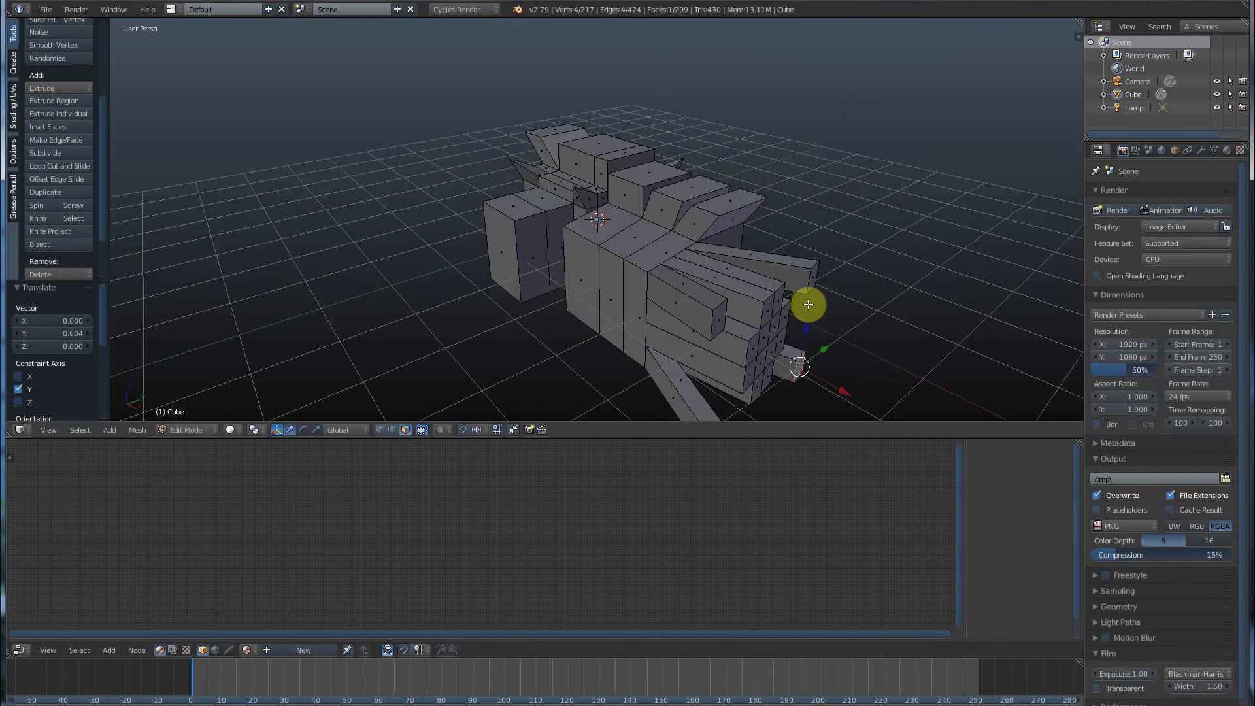
{"action": "left_click_drag", "start_coordinate": [808, 305], "coordinate": [777, 267]}
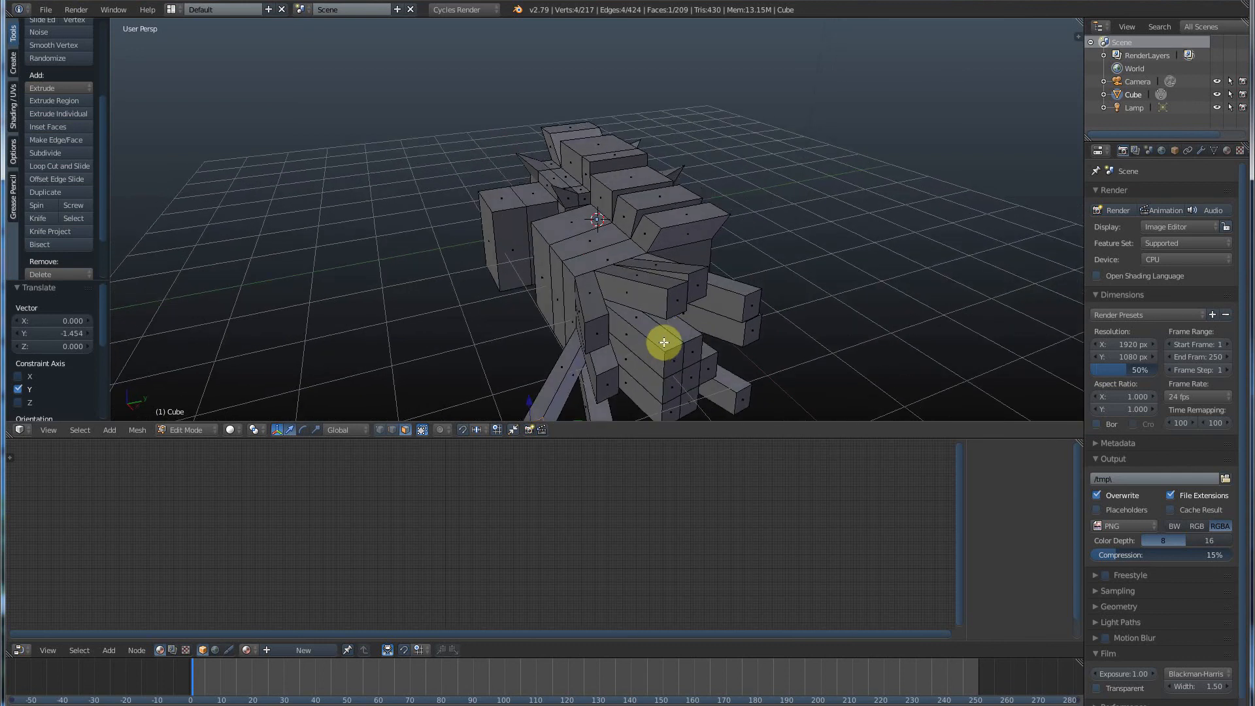
{"action": "mouse_move", "coordinate": [656, 340]}
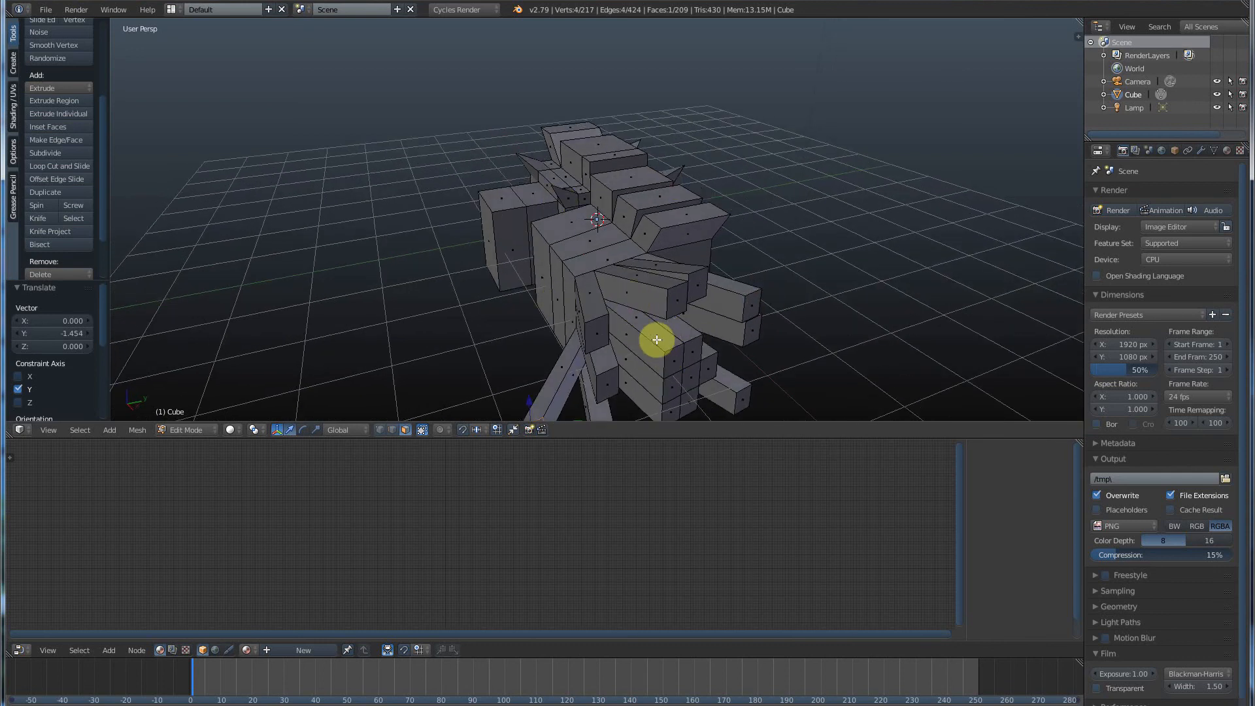
{"action": "mouse_move", "coordinate": [646, 336]}
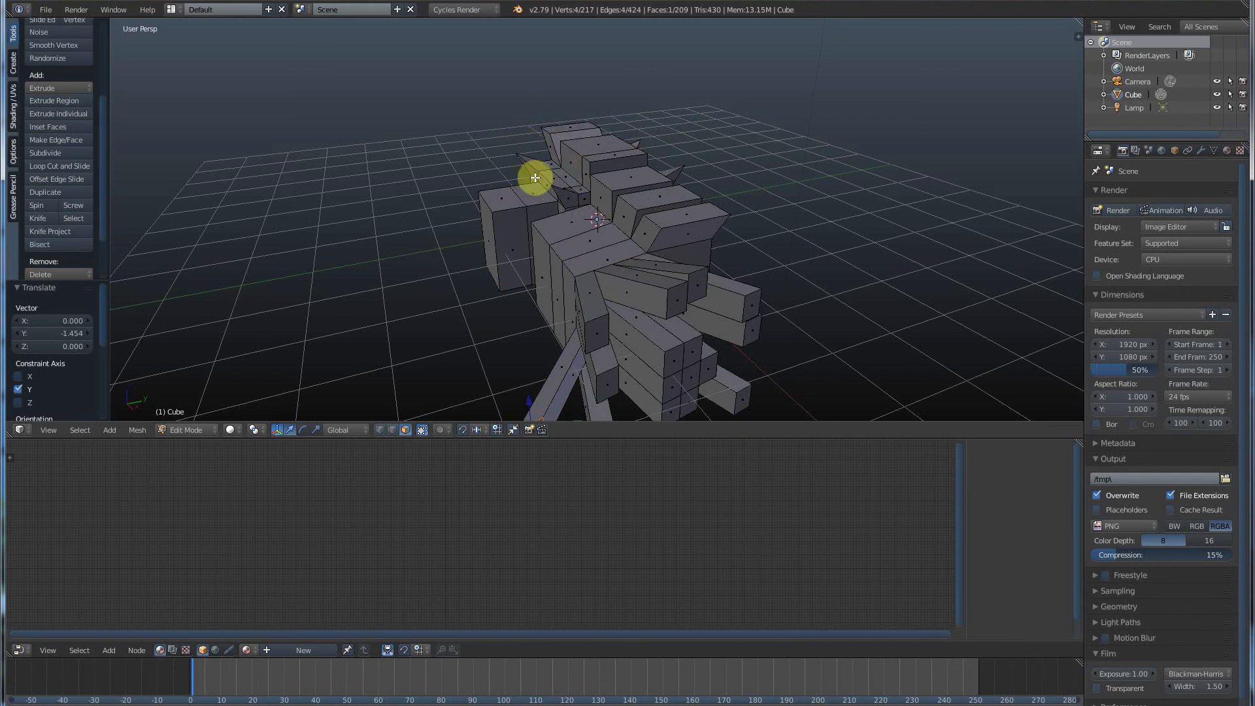
{"action": "mouse_move", "coordinate": [544, 306]}
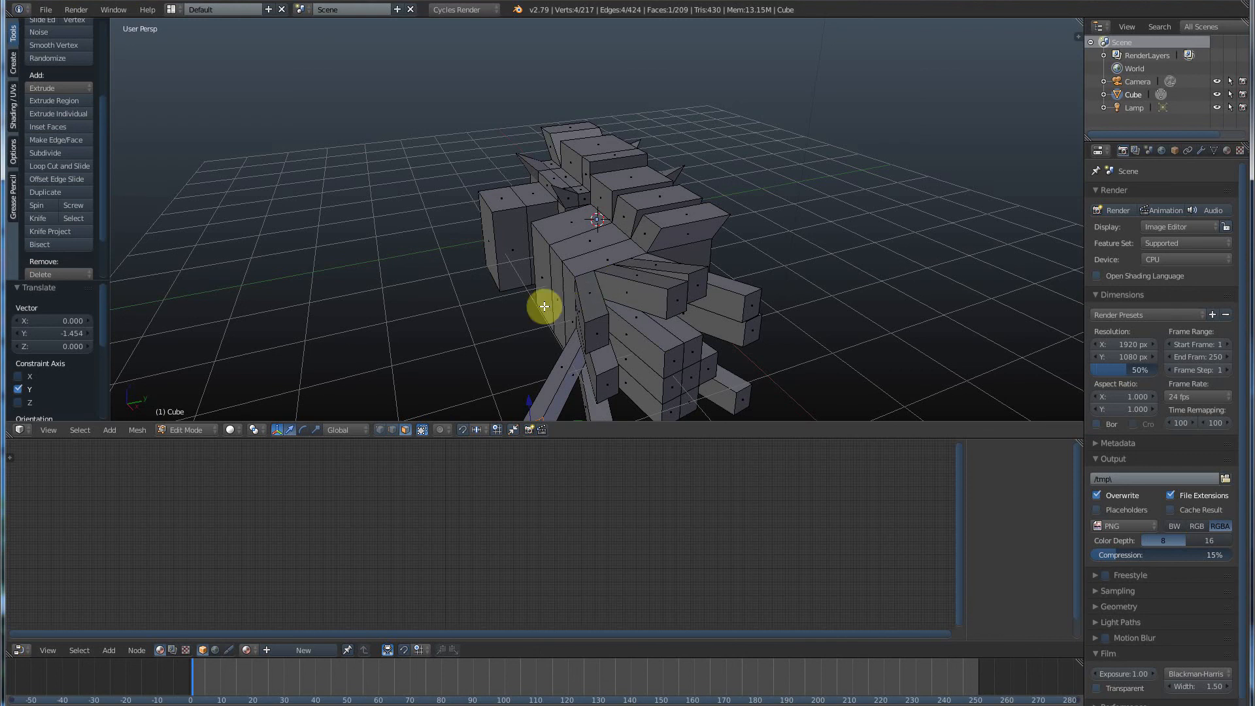
{"action": "mouse_move", "coordinate": [622, 340]}
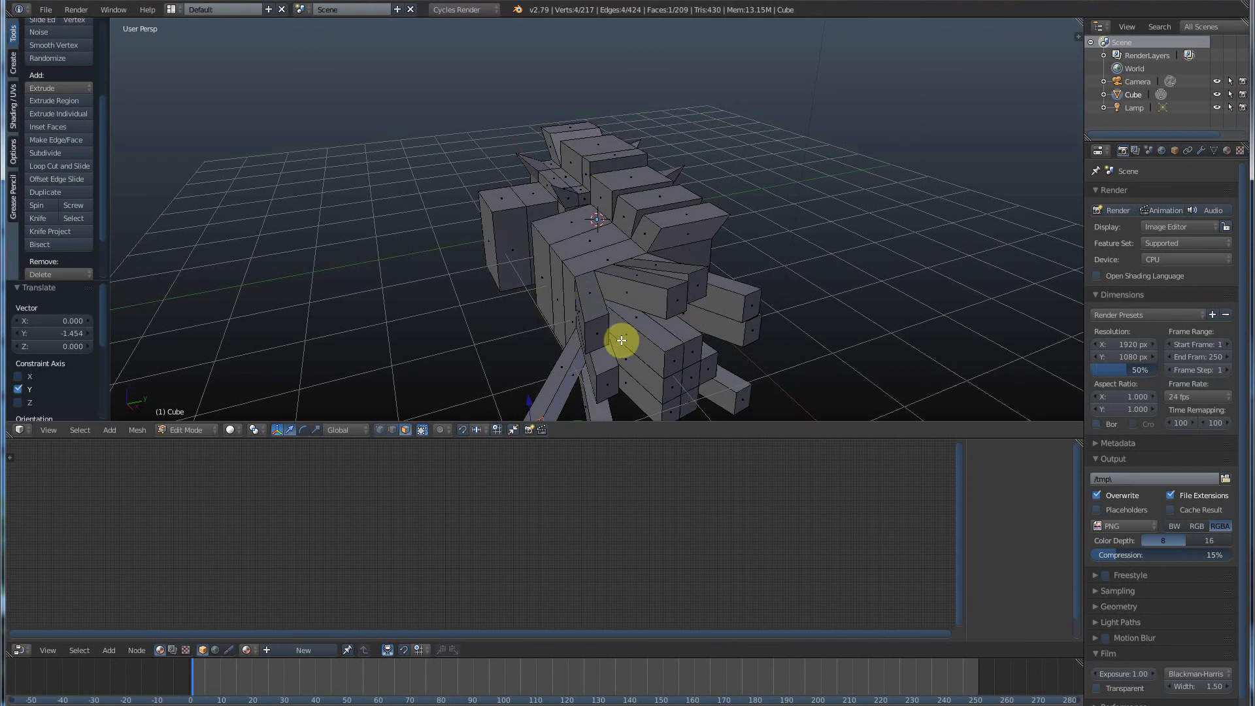